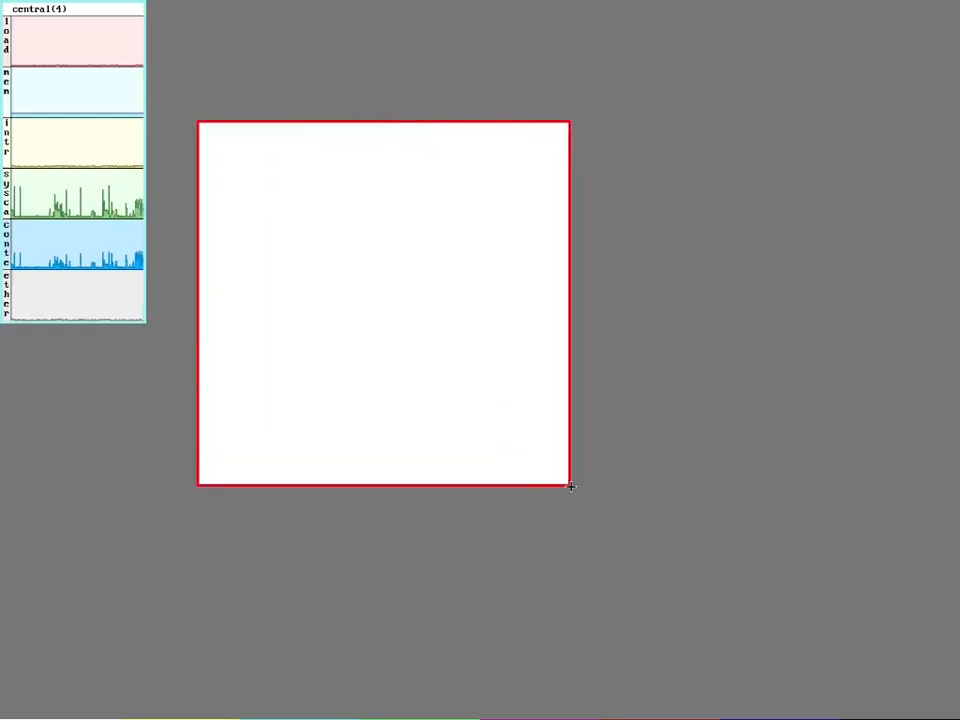
- Sweep a new rio window and run 'echo newuser thedad >>/srv/cwfs.cmd'
drag(573, 488, 805, 613)
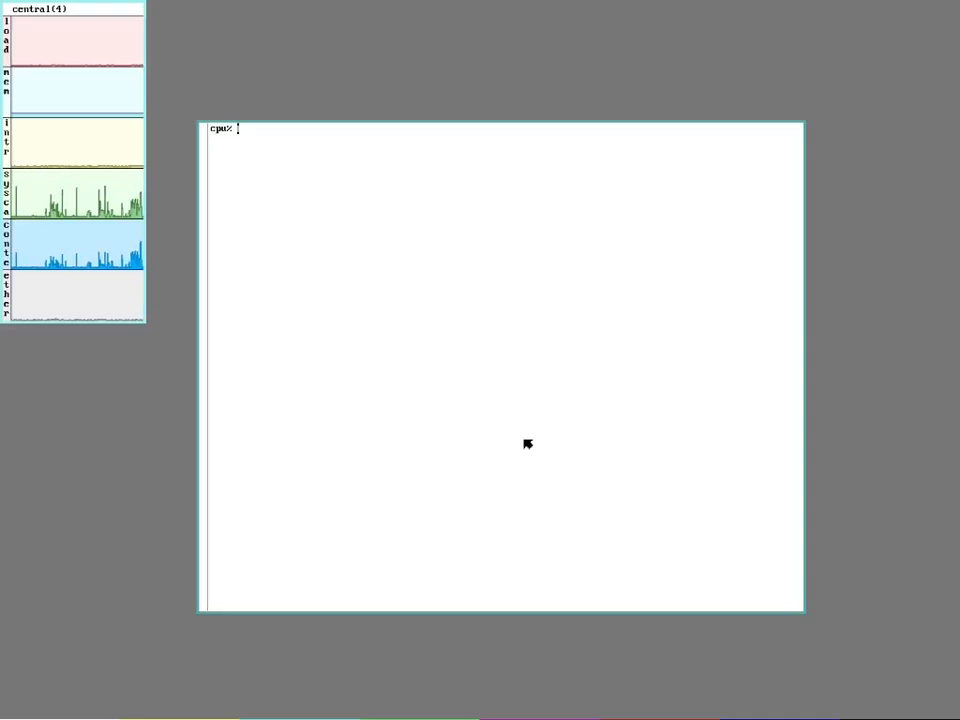
text(echo)
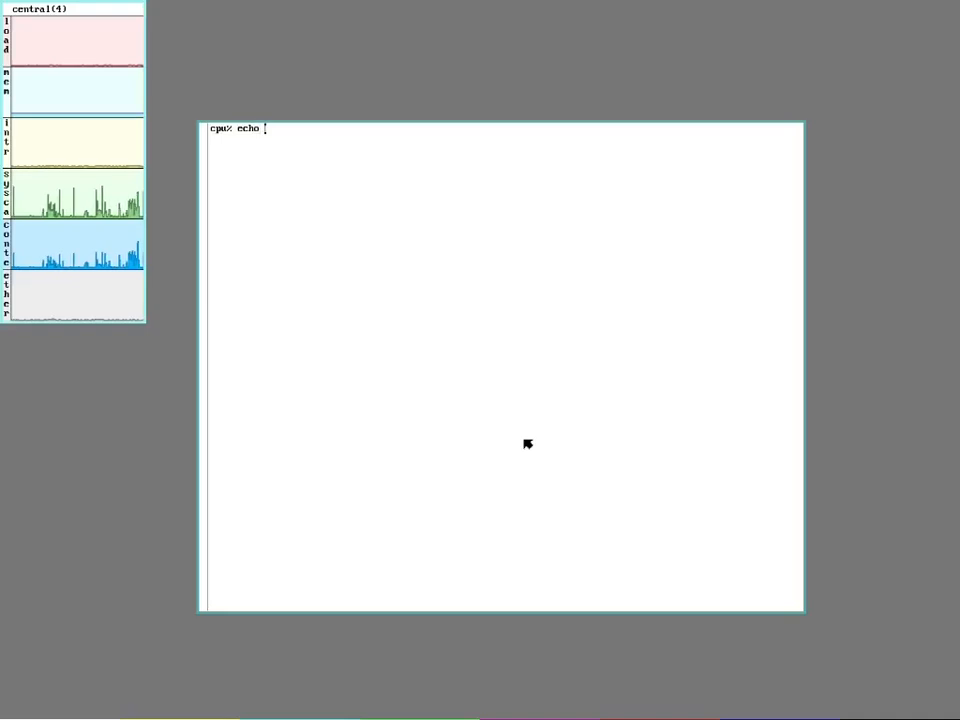
text(new)
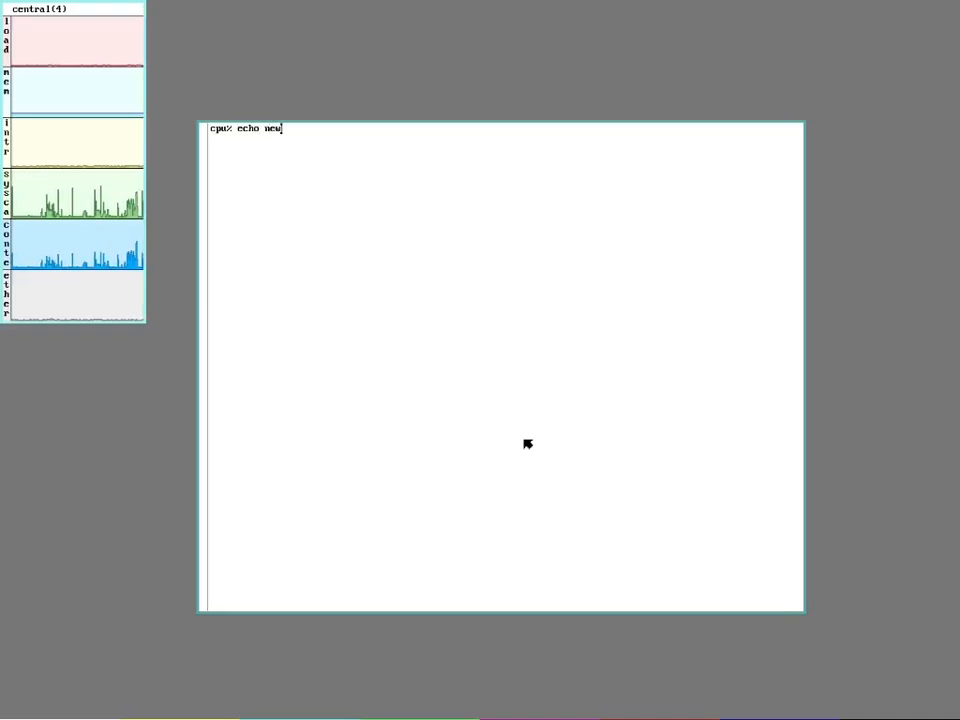
text(user the)
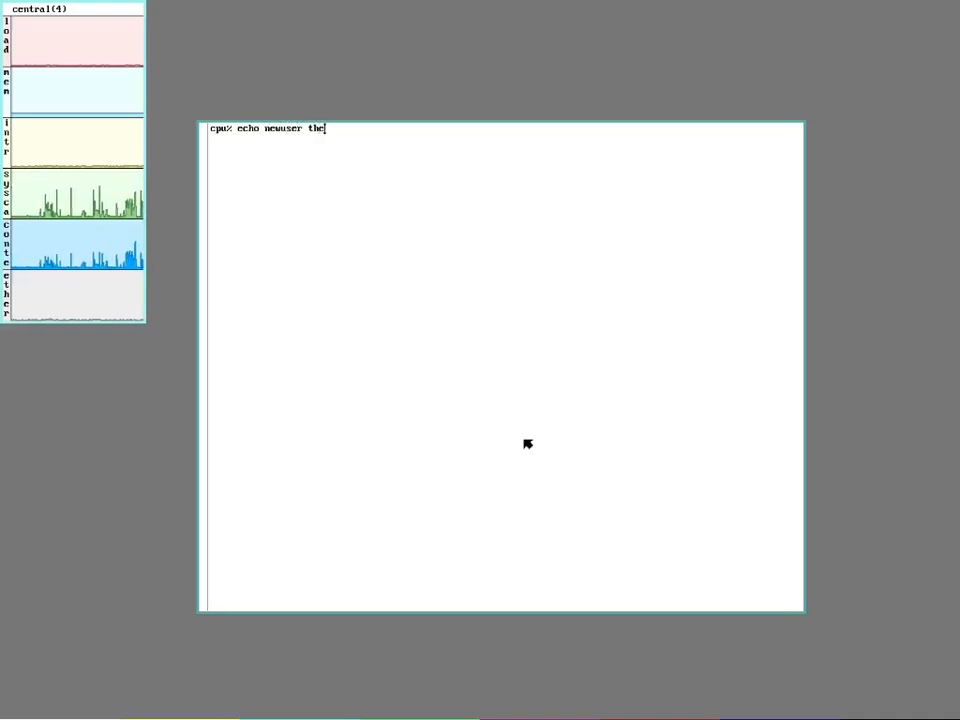
text(dad >>)
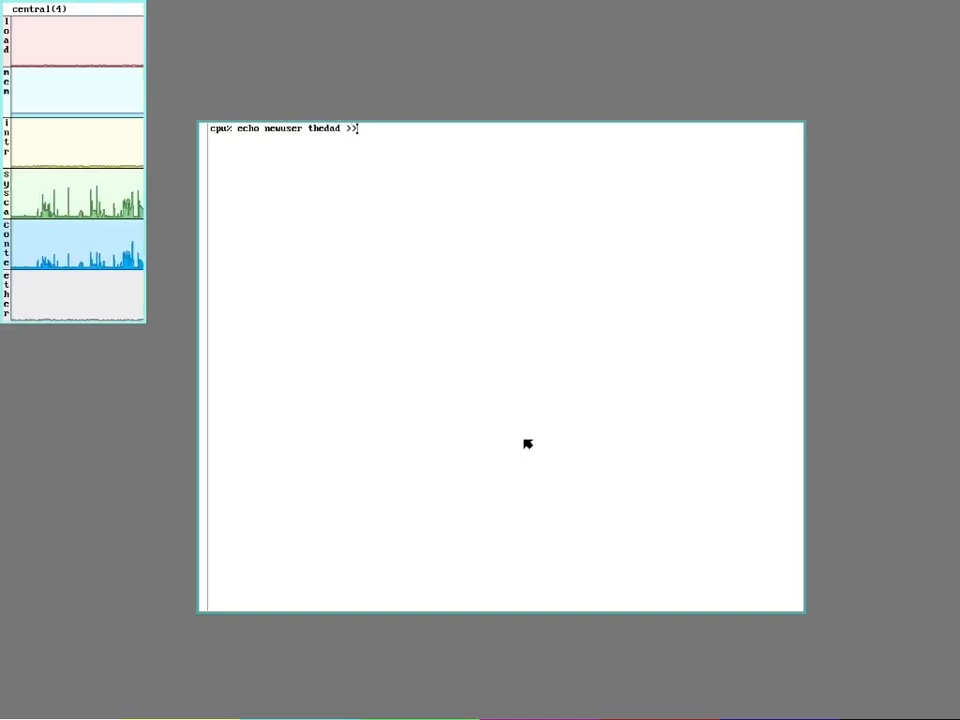
text(/sr)
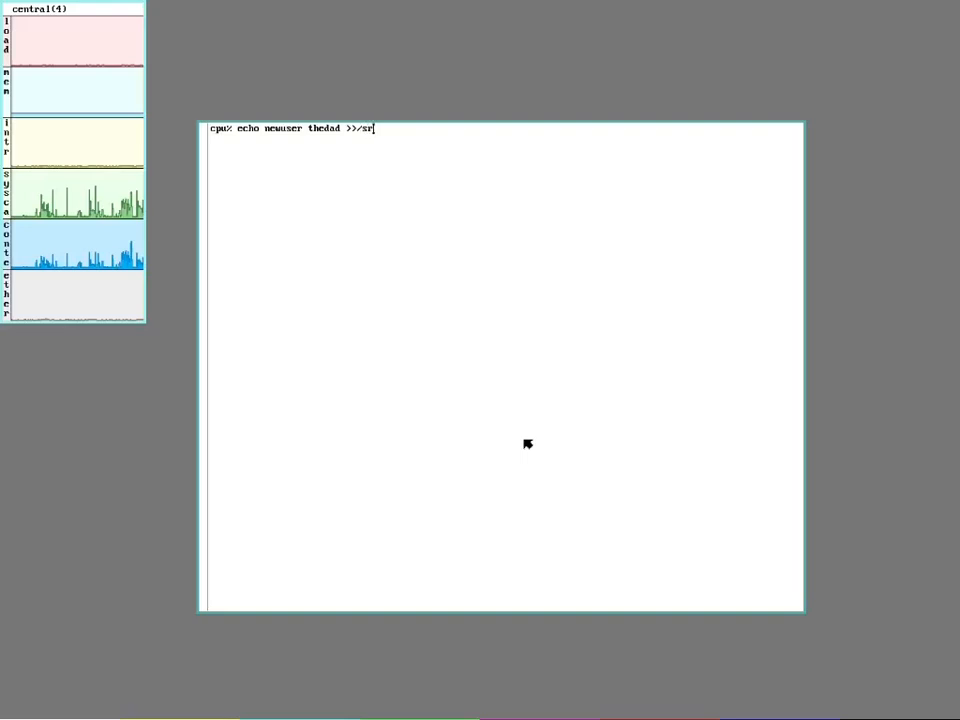
text(v/)
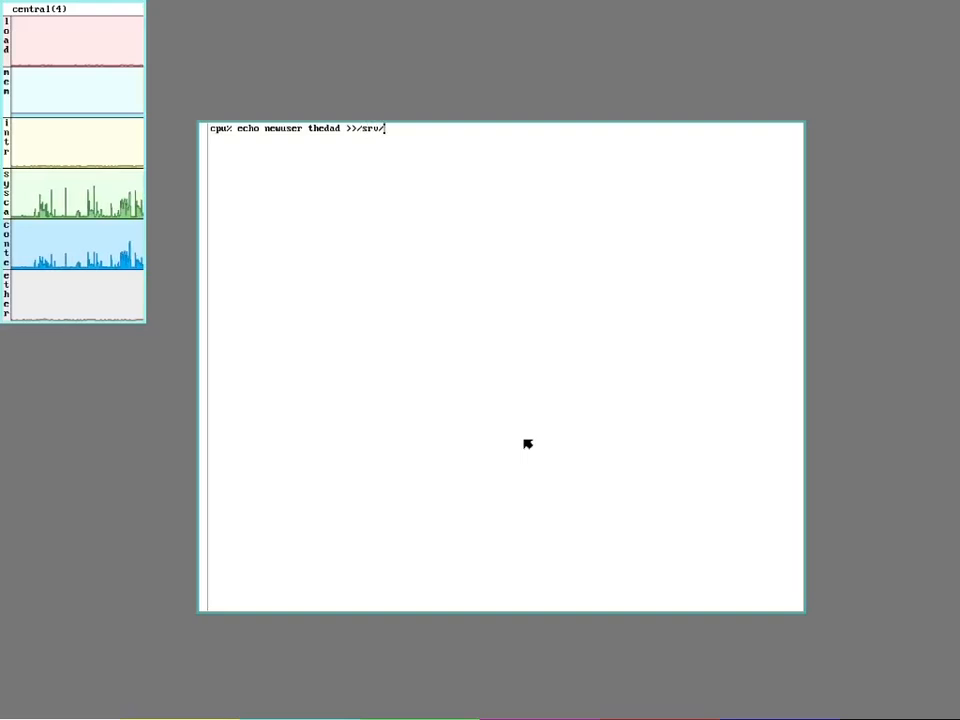
text(cufs.cmd)
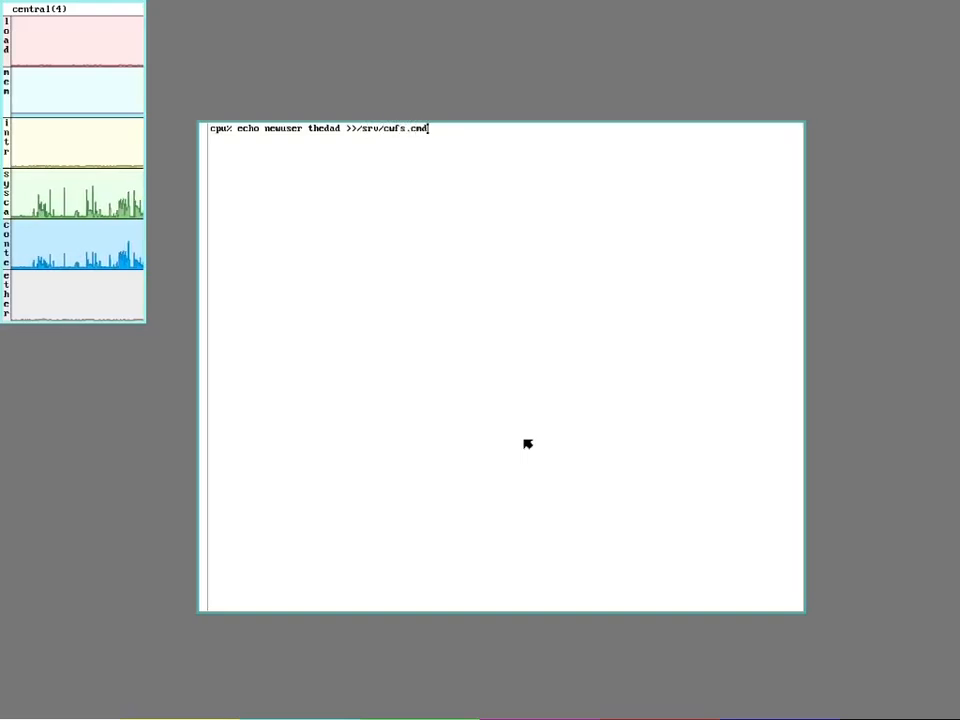
key(Return)
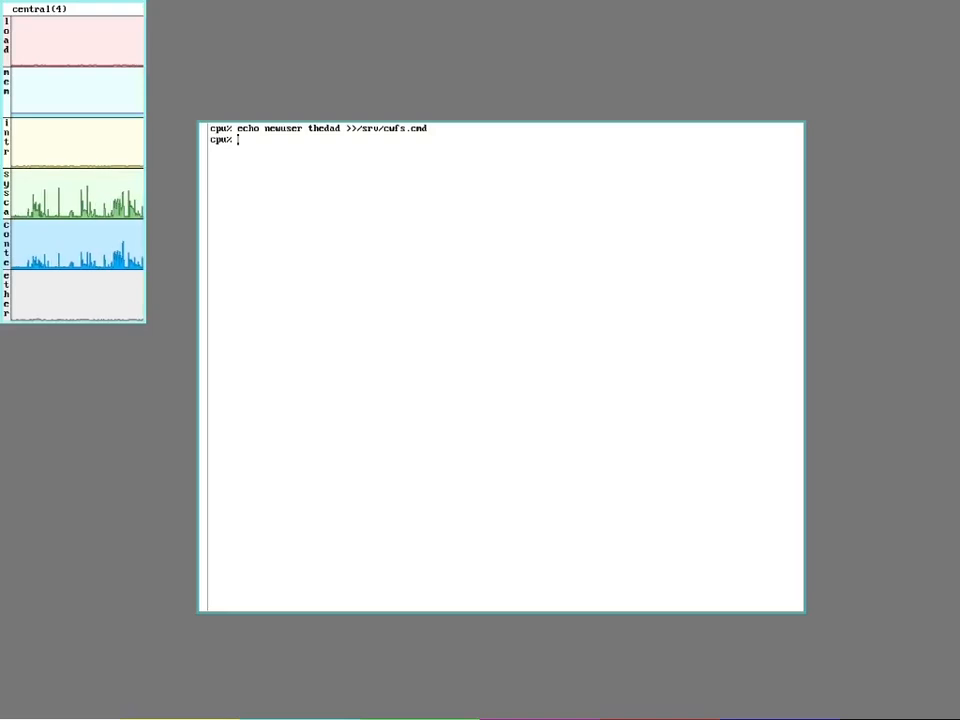
mouse_move(421, 373)
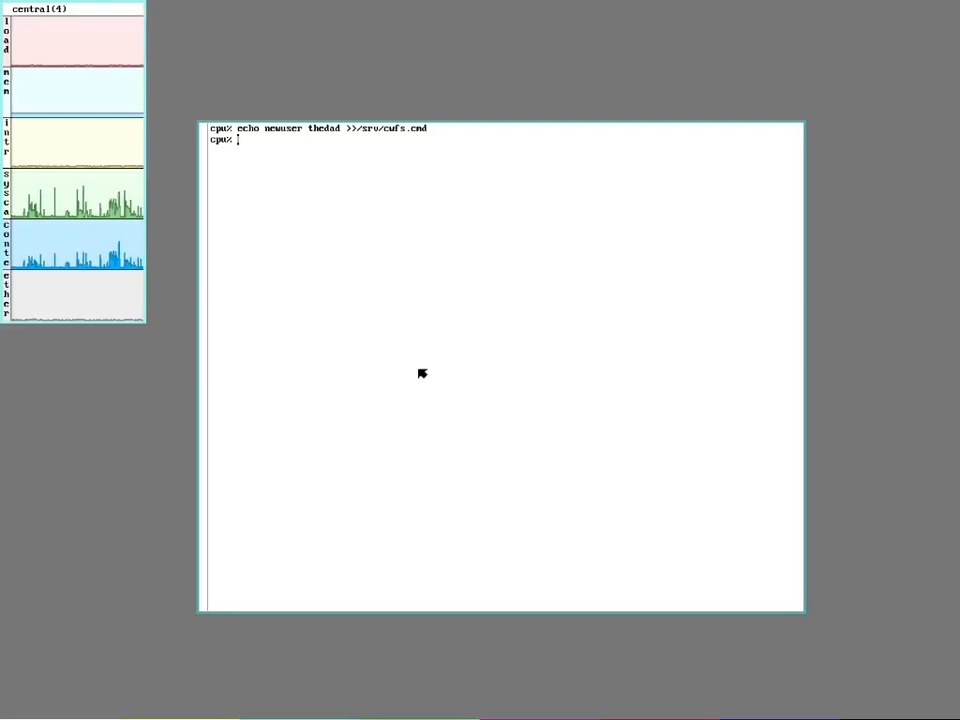
- Start auth/keyfs, leaving the machine key password blank
text(aut)
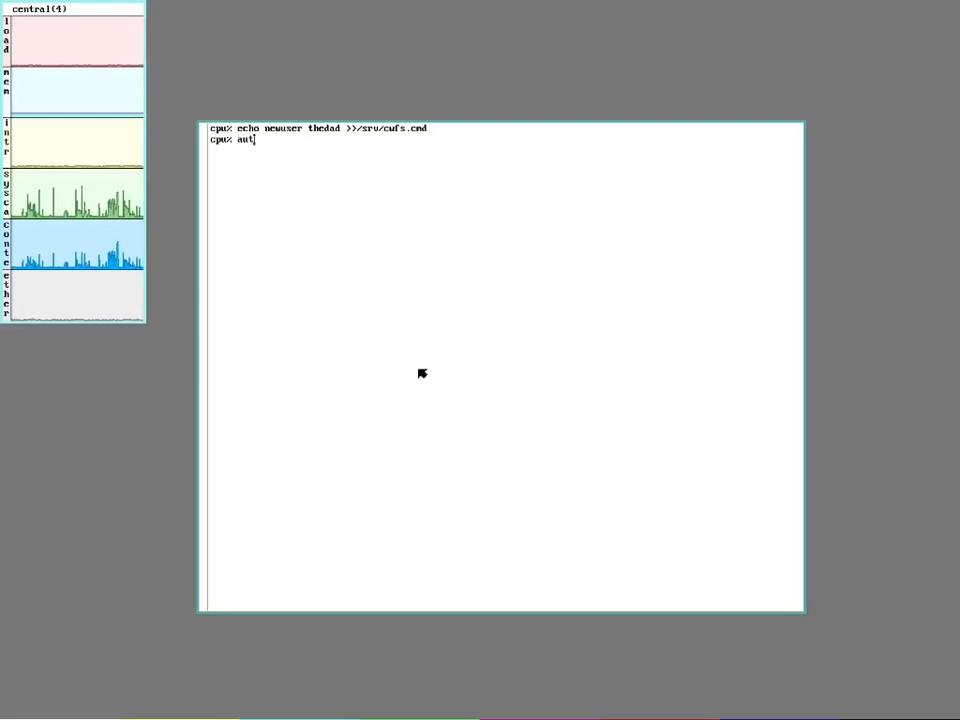
text(h/)
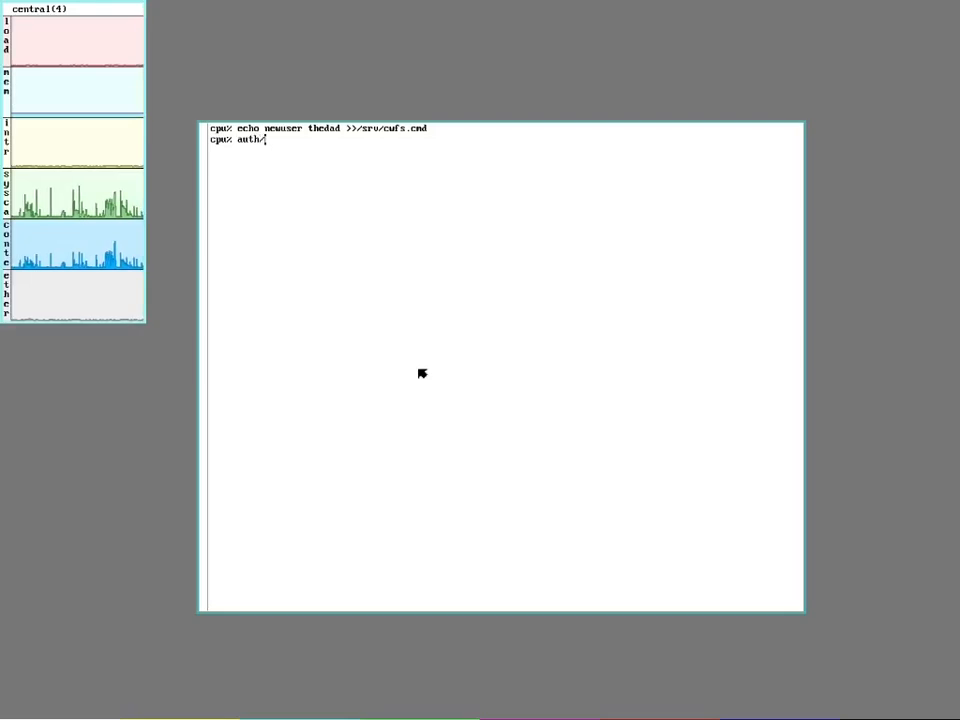
text(k)
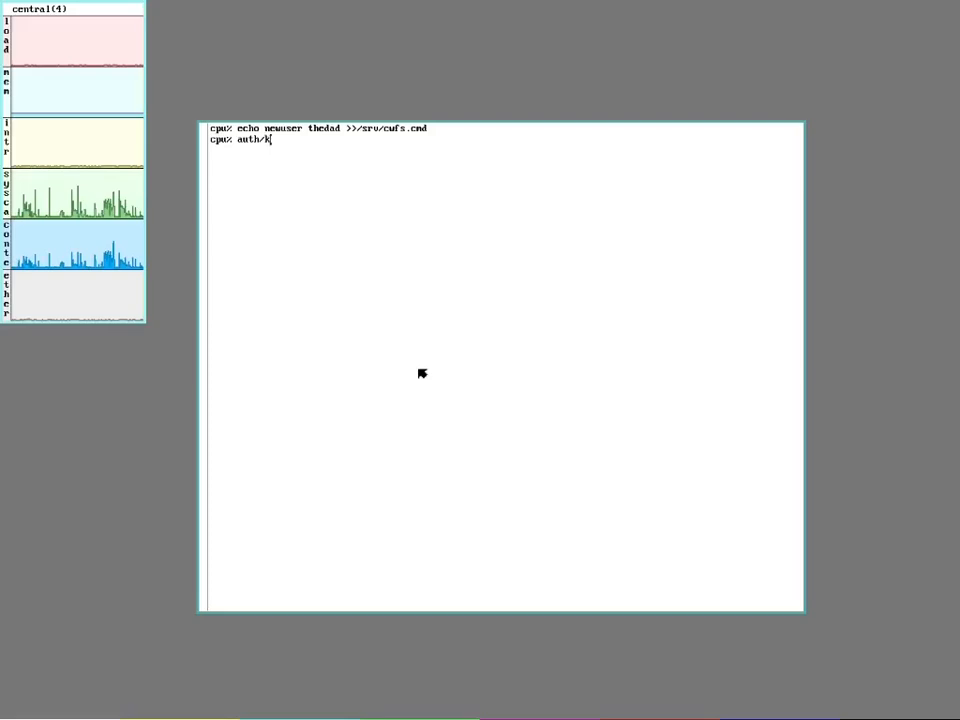
key(Return)
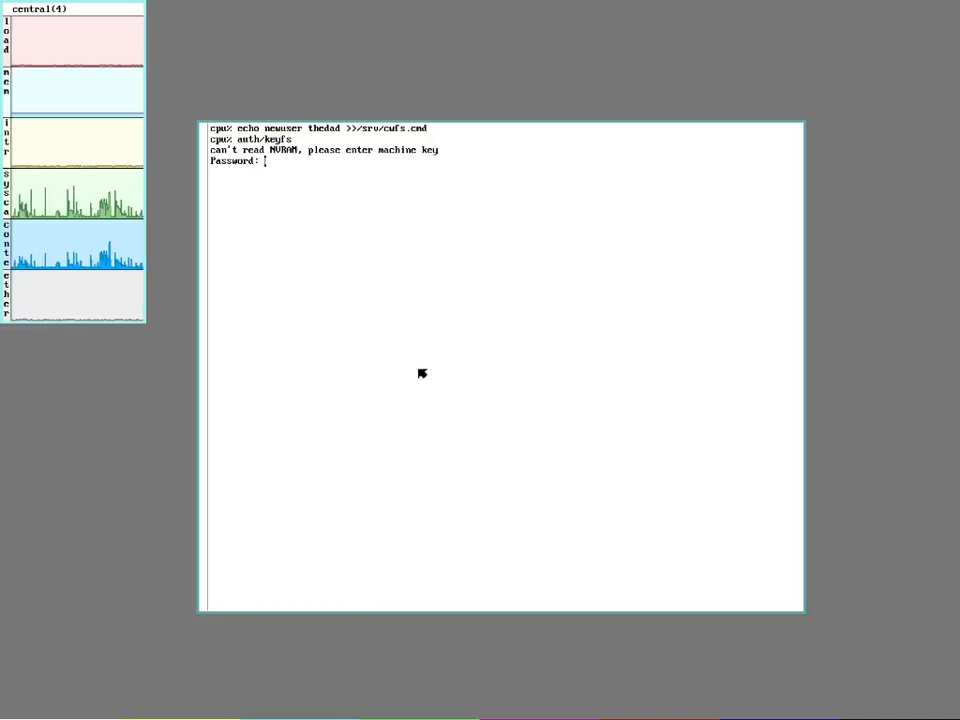
key(Return)
text(bind -a '#S' /dev)
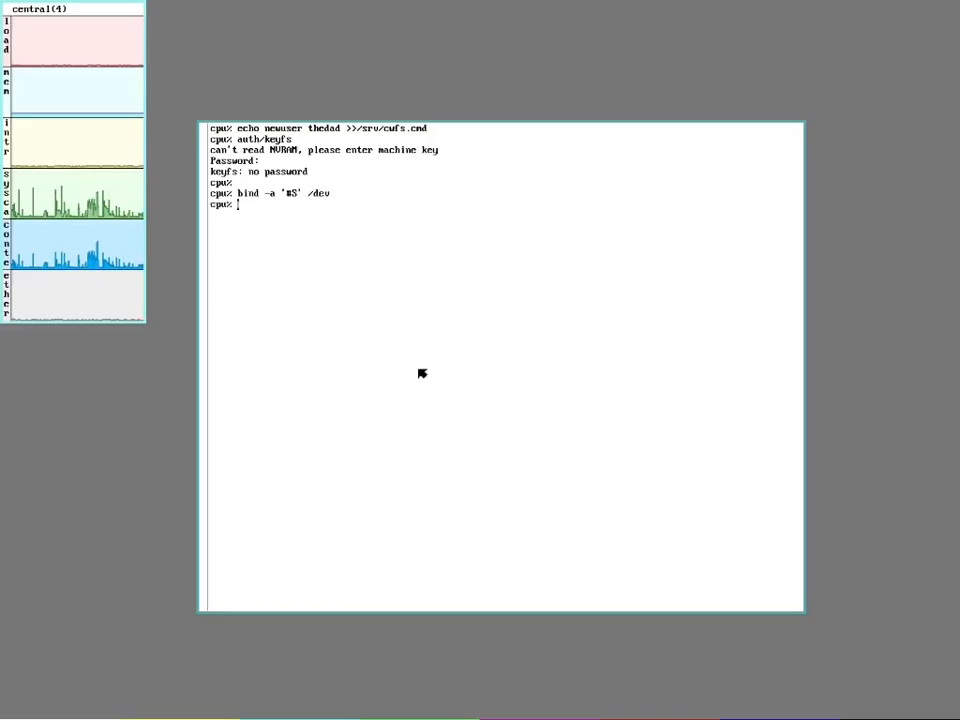
- After binding '#S' to /dev, rerun auth/keyfs so it reads one AES key
text(a)
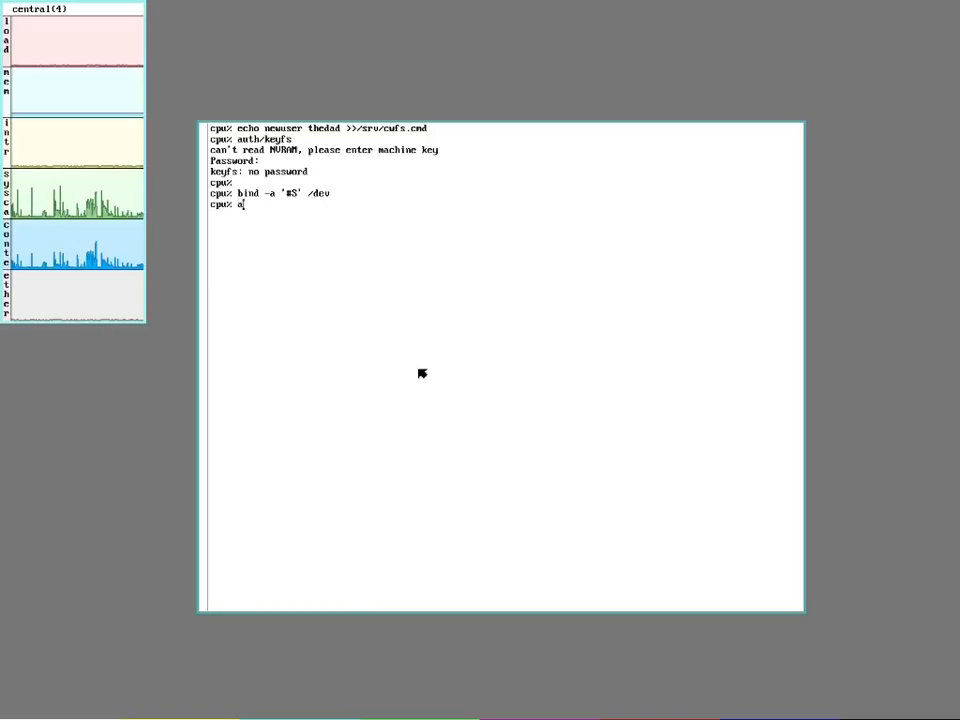
text(auth/key)
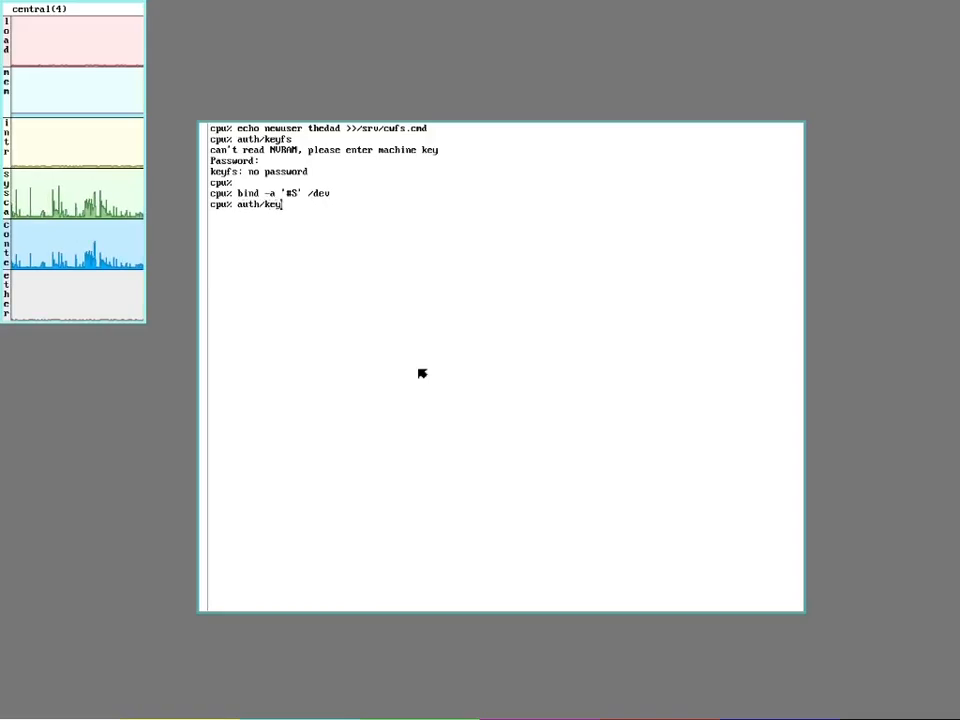
key(Return)
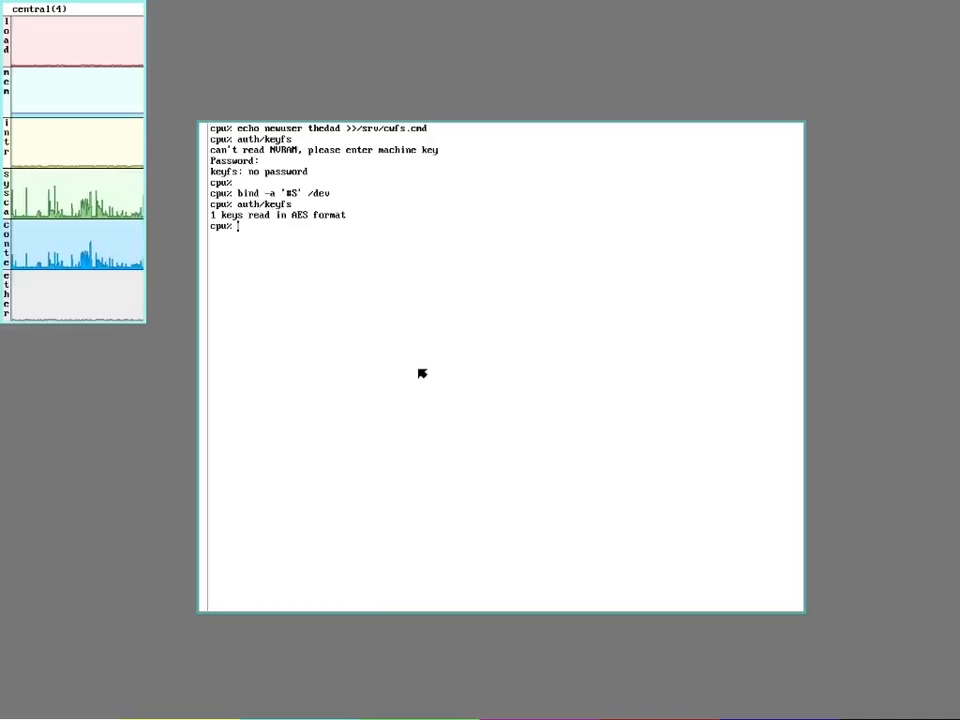
text(auth/)
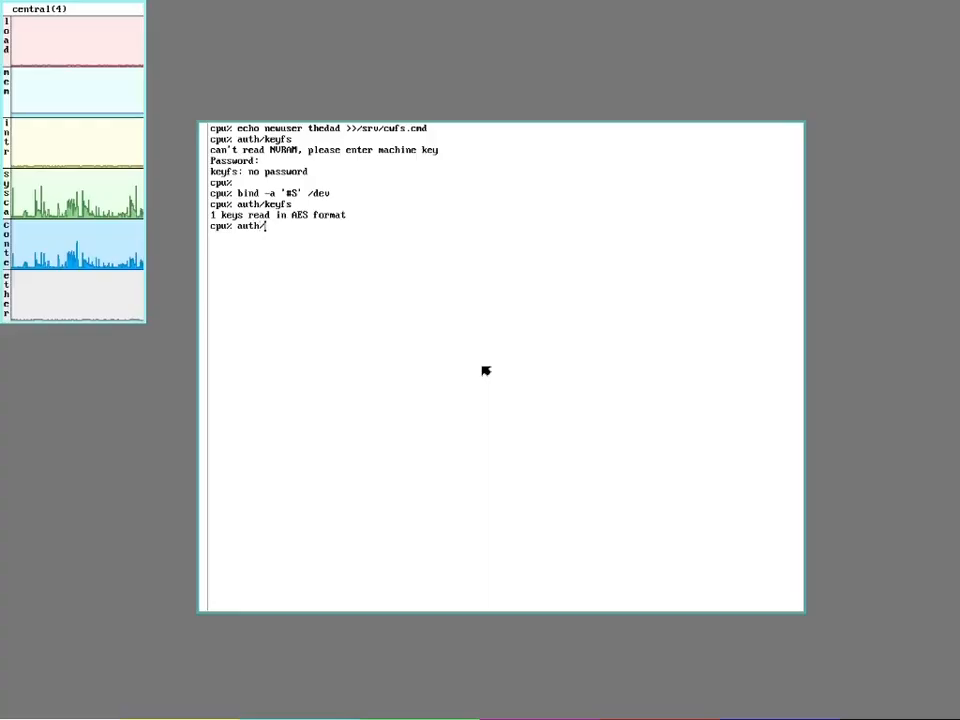
- Run auth/changeuser thedad, then enter and confirm the password
text(changeuser)
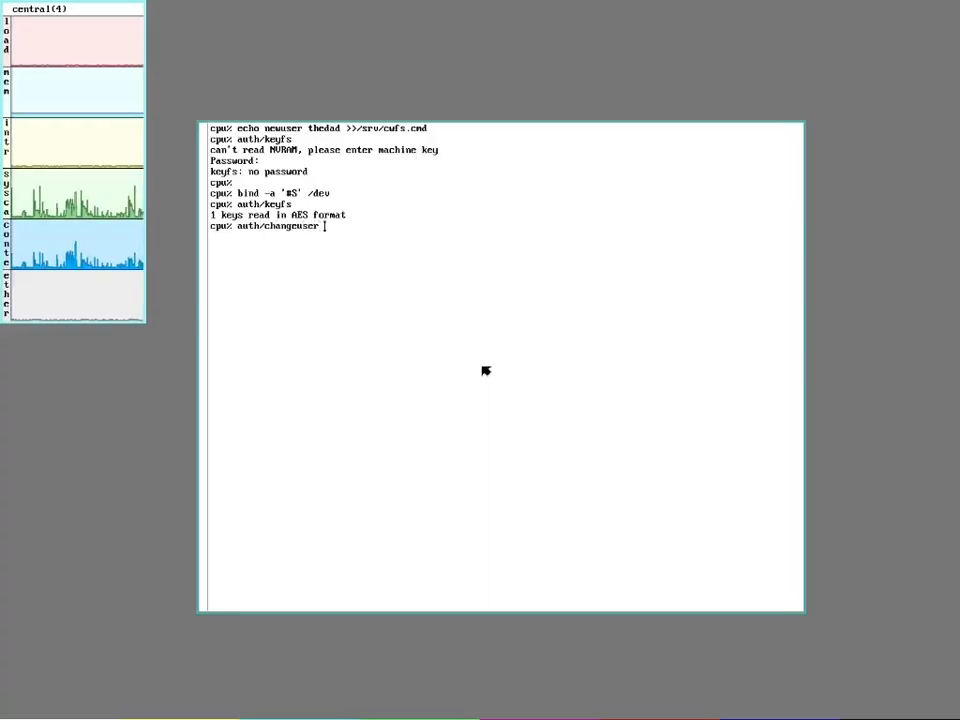
text(thedad)
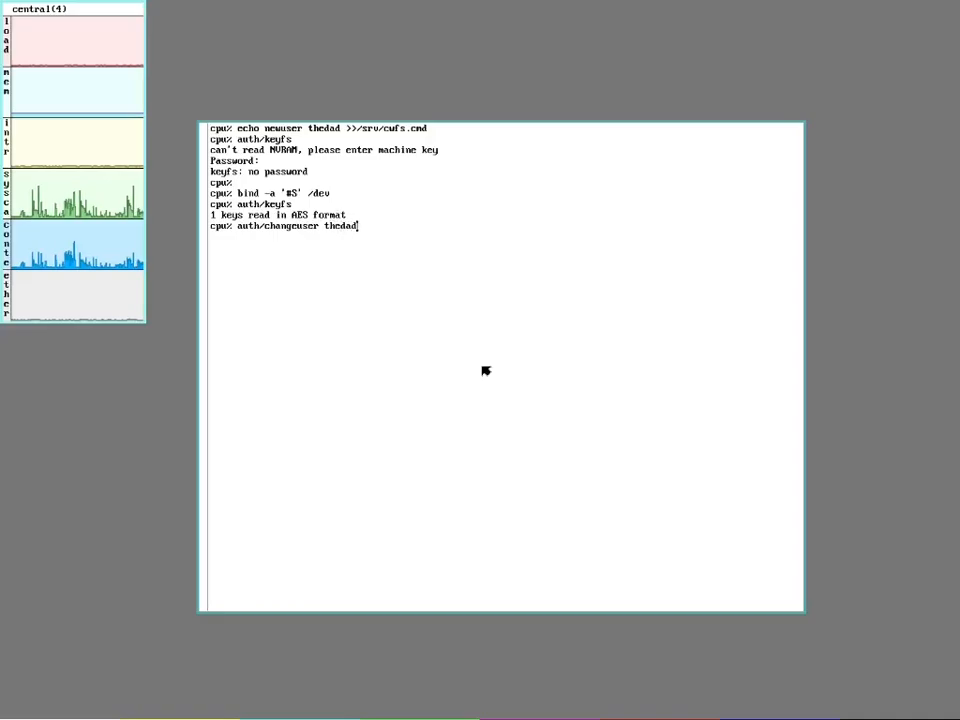
key(Return)
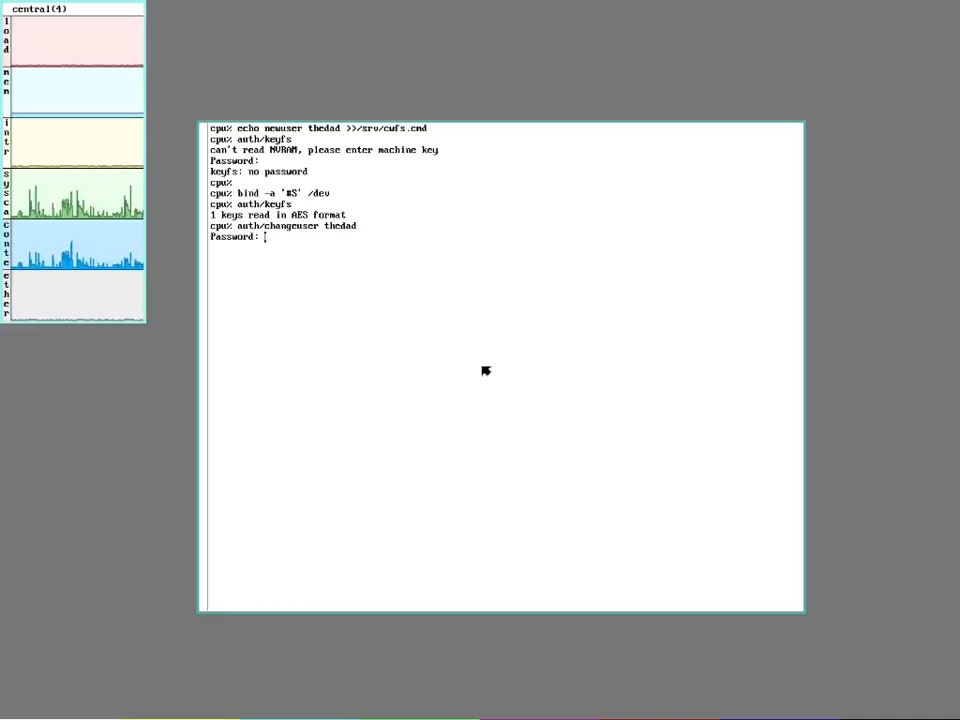
key(Return)
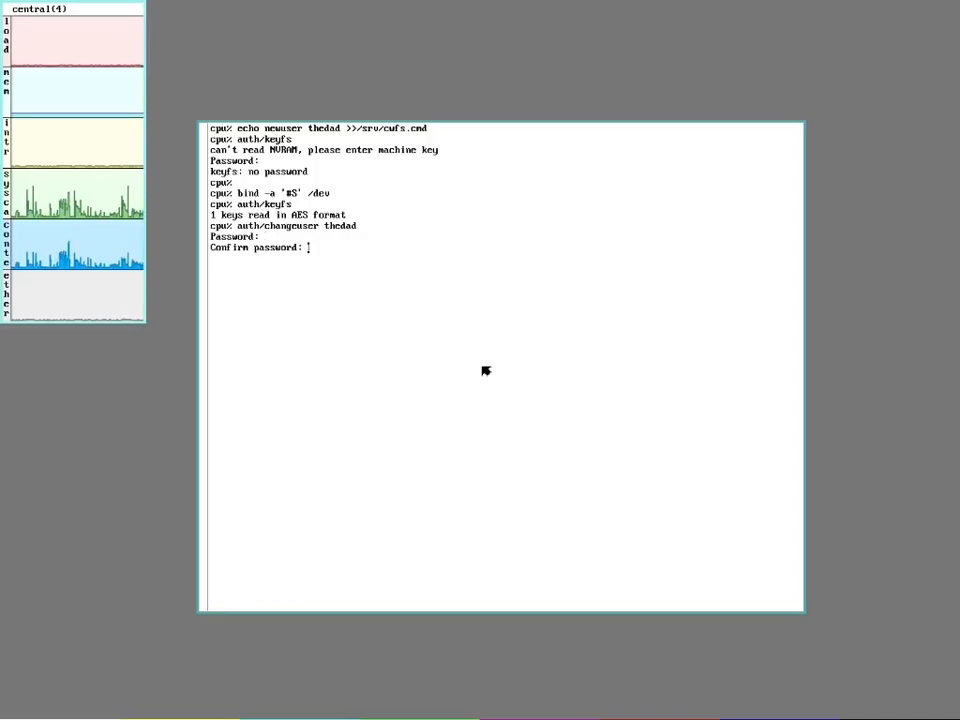
key(Return)
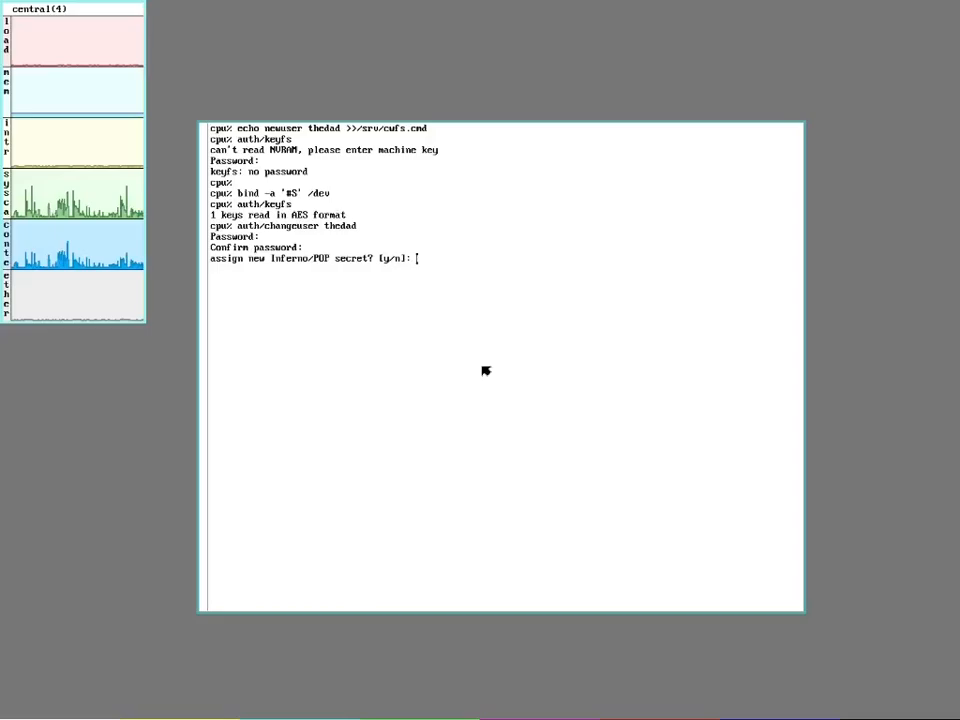
- Decline the Inferno/POP secret and leave the email and sponsor prompts blank
text(n)
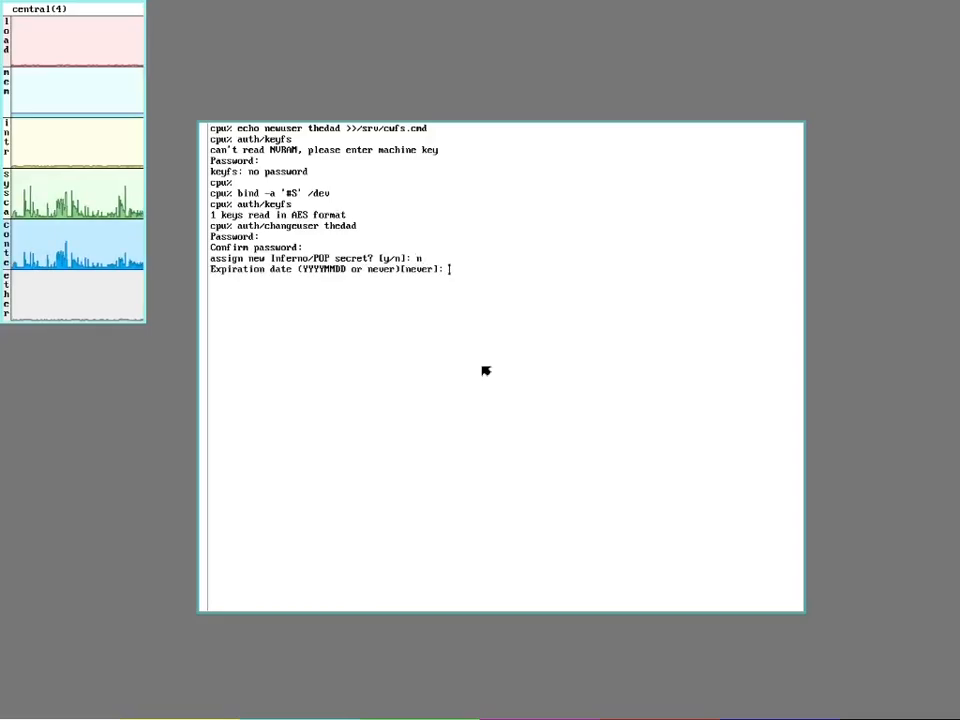
key(Return)
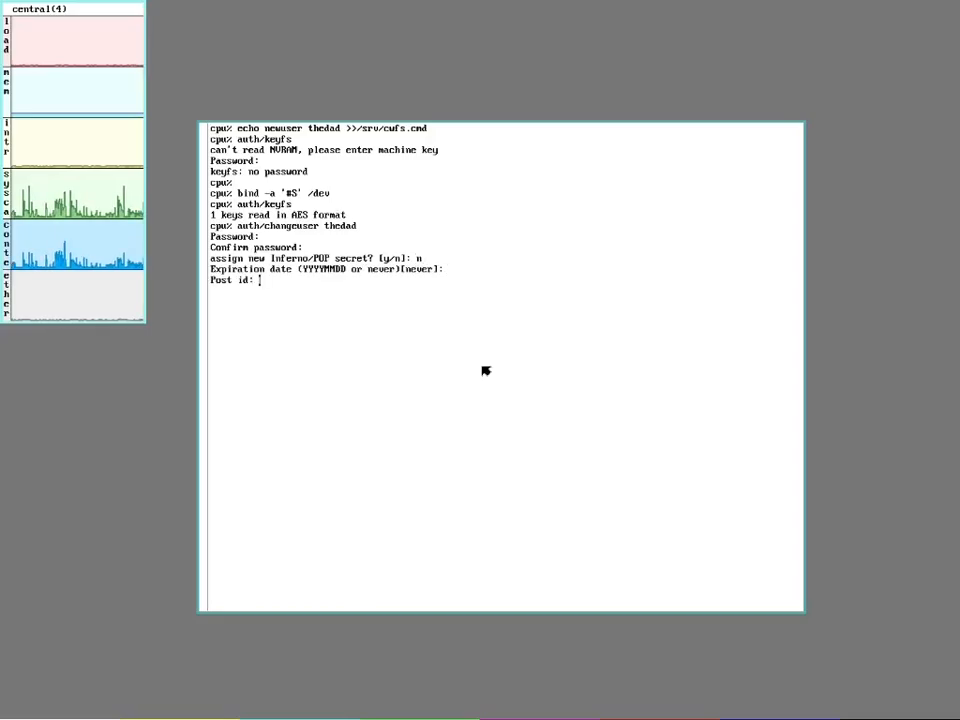
key(Return)
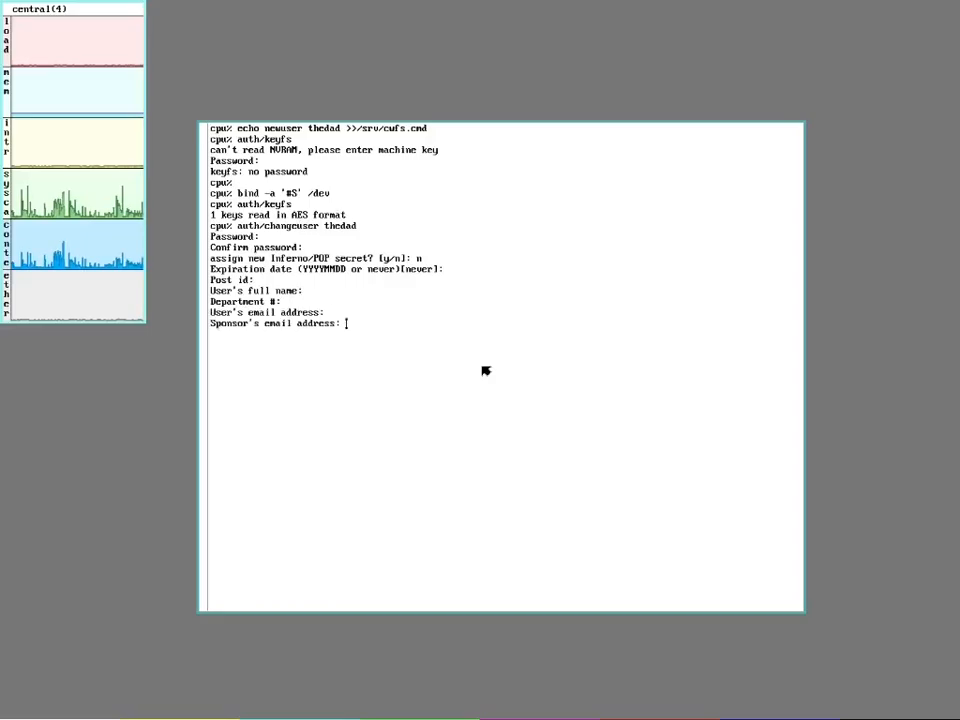
key(Return)
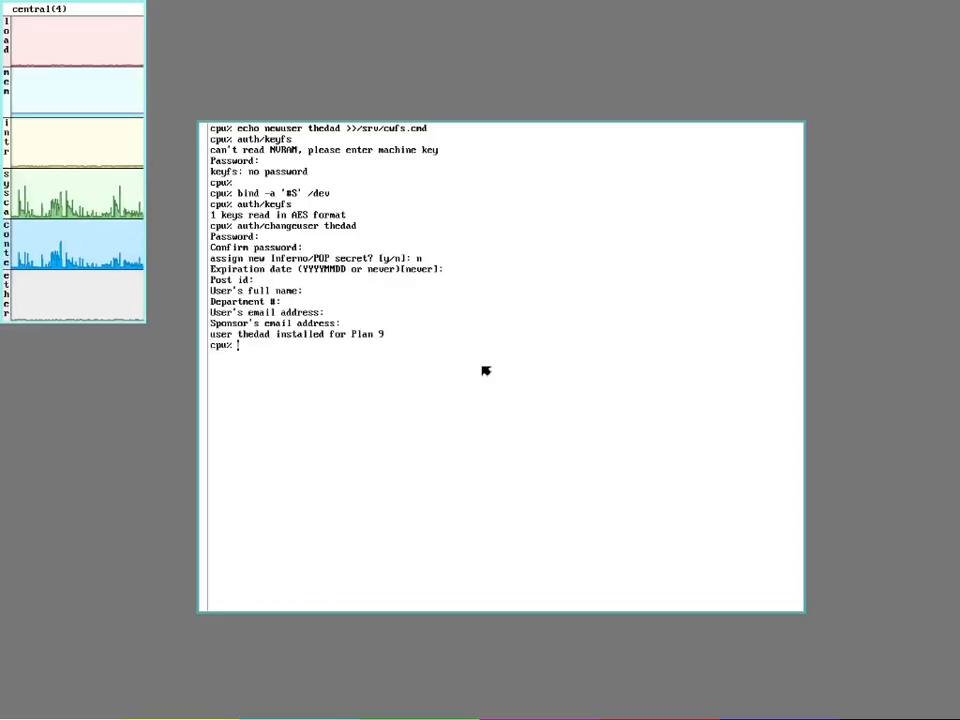
mouse_move(352, 363)
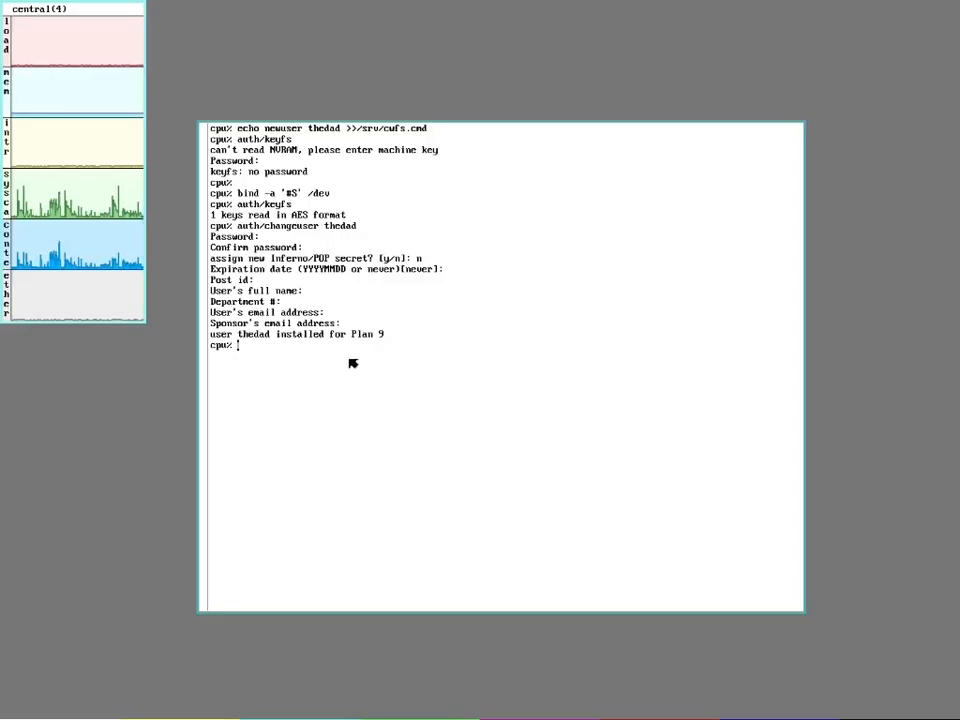
mouse_move(390, 365)
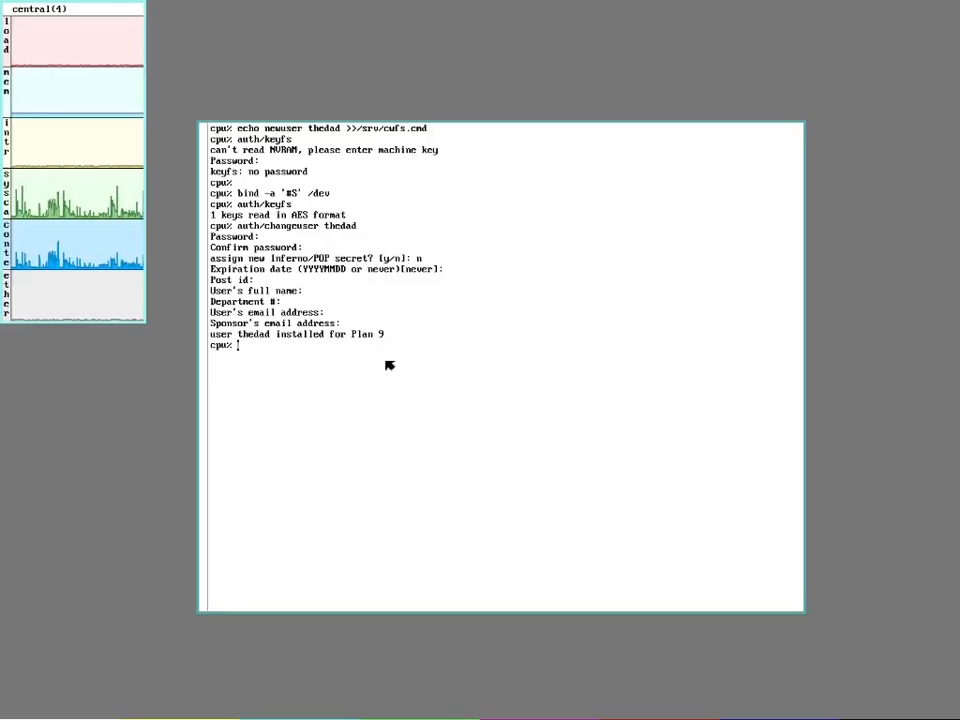
mouse_move(389, 385)
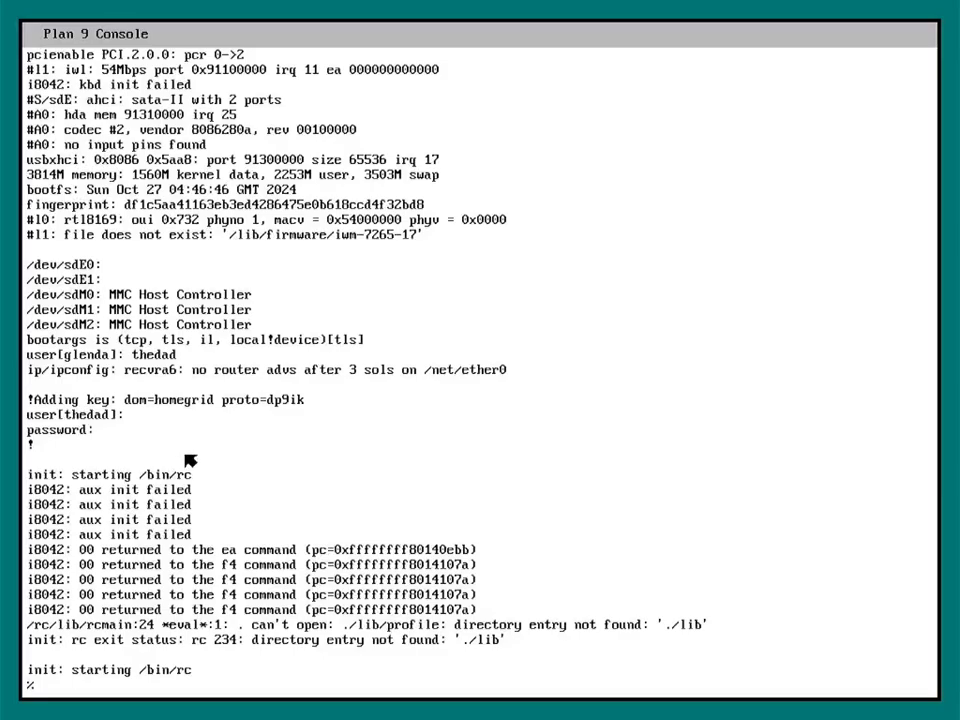
mouse_move(120, 585)
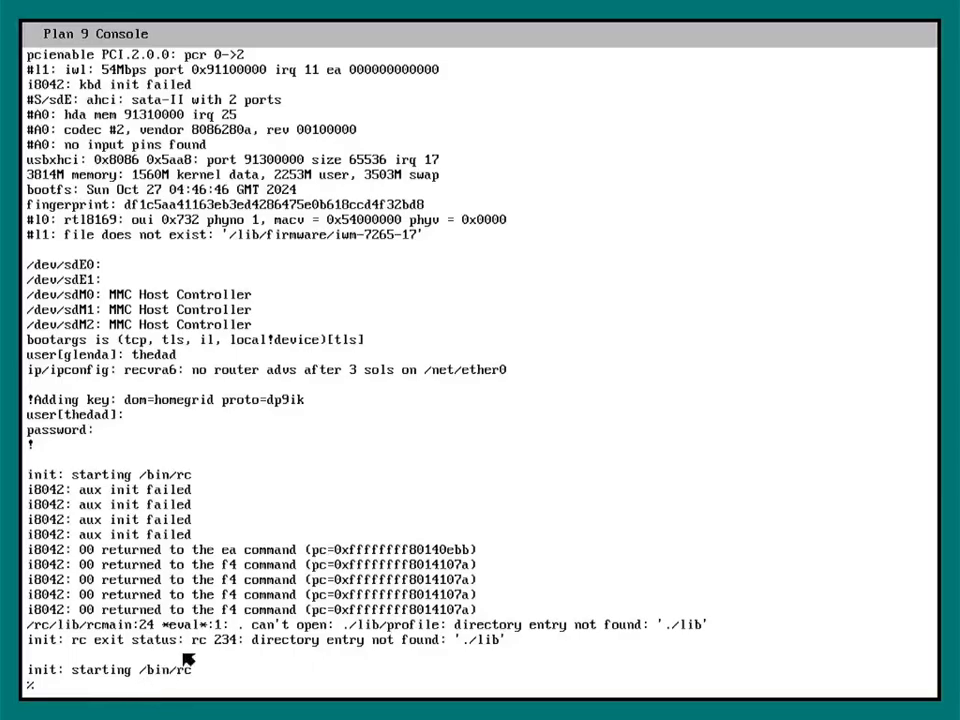
- Enter the /sys/lib/newuser script path at thedad's % prompt
text(/sys)
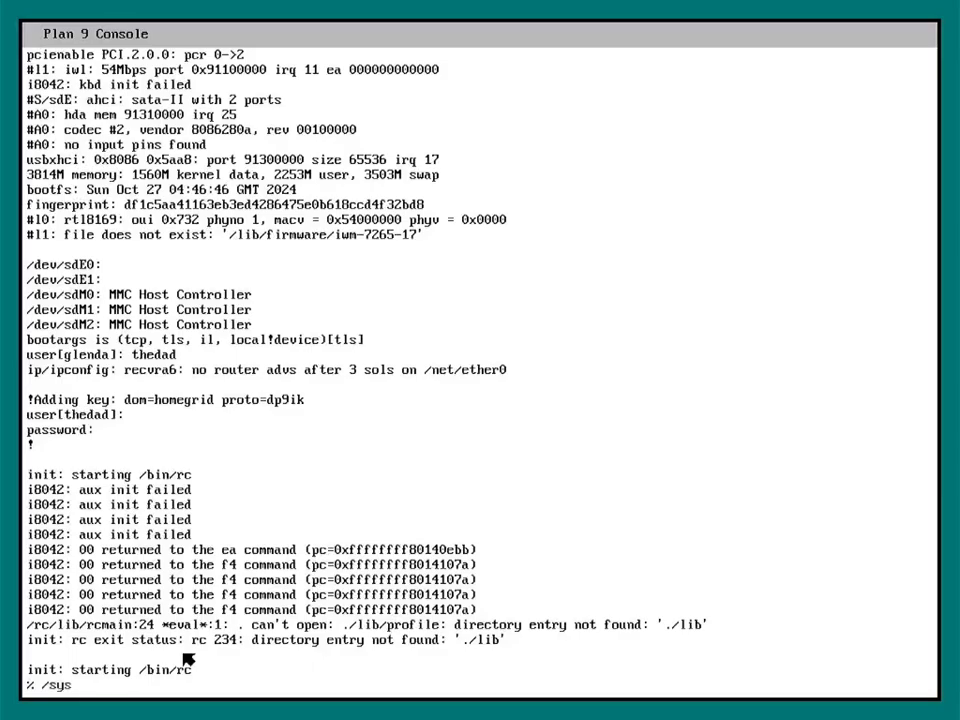
text(l)
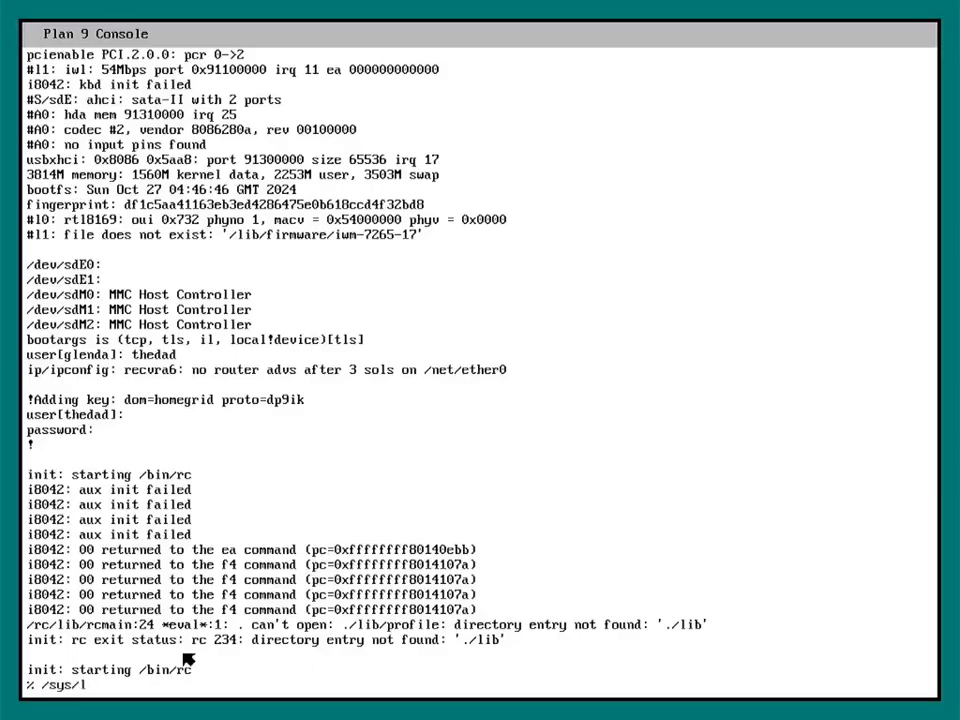
text(ib/)
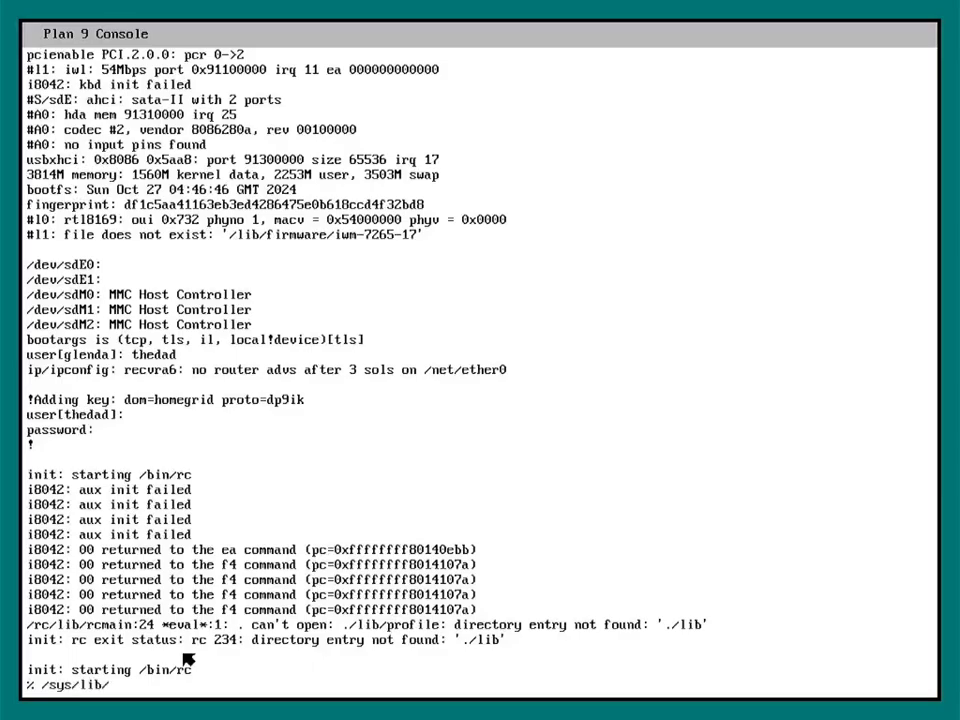
text(newuser)
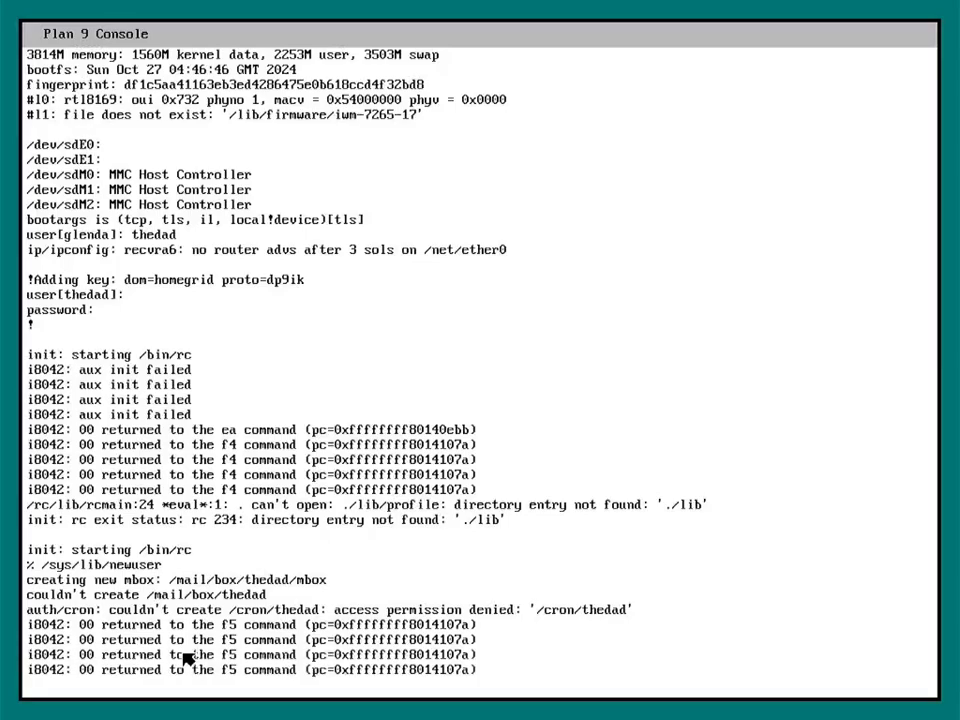
- Scroll through the newuser output with its mbox and auth/cron permission messages
scroll(down, 3)
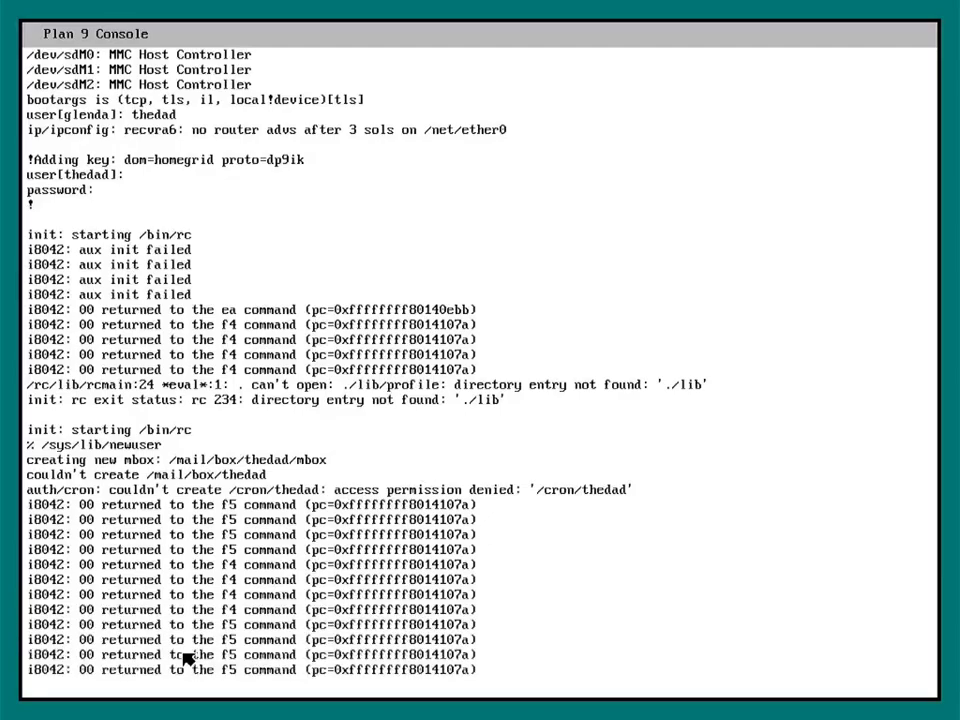
scroll(down, 3)
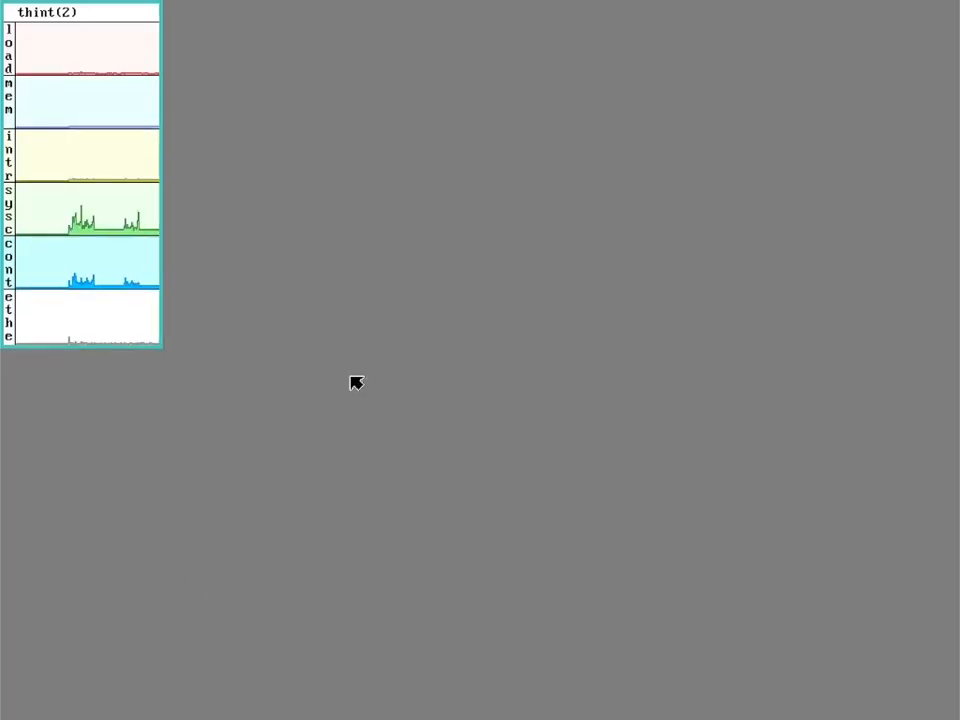
mouse_move(685, 197)
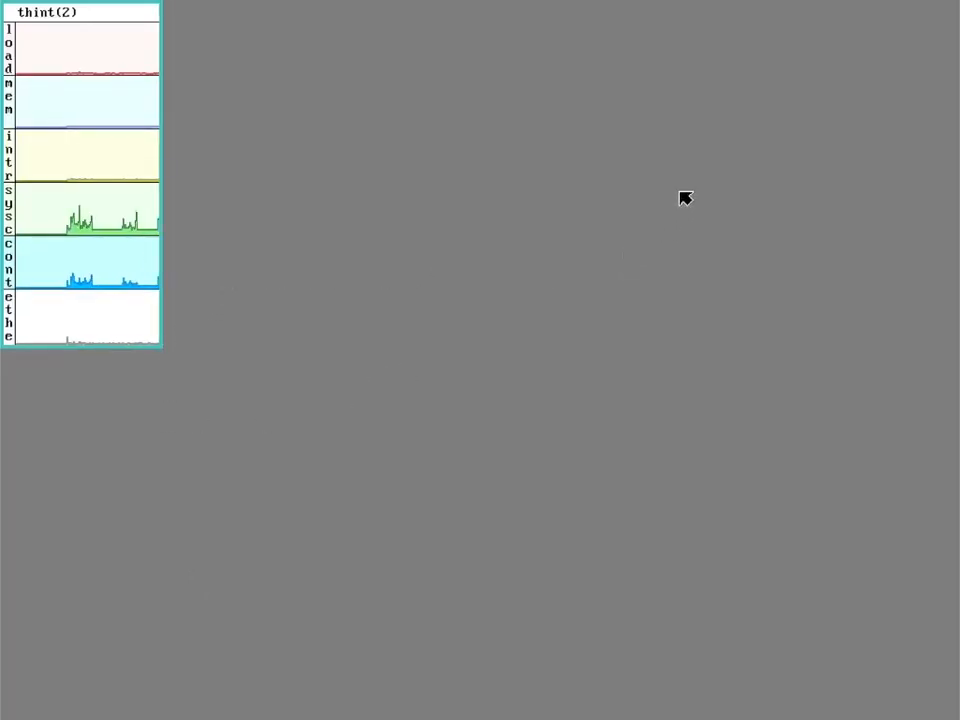
- Sweep out a rectangle for a new rc window on thedad's desktop
drag(685, 197, 197, 533)
text(cat /rc/bin/rim)
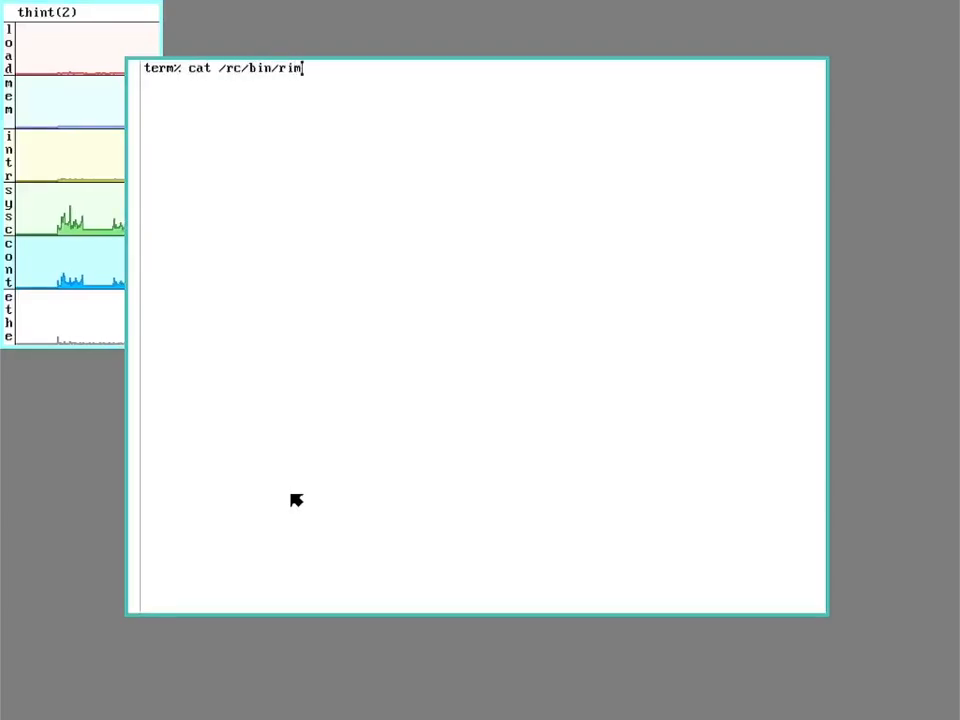
- Print /rc/bin/rimport and scroll through the script output
key(Return)
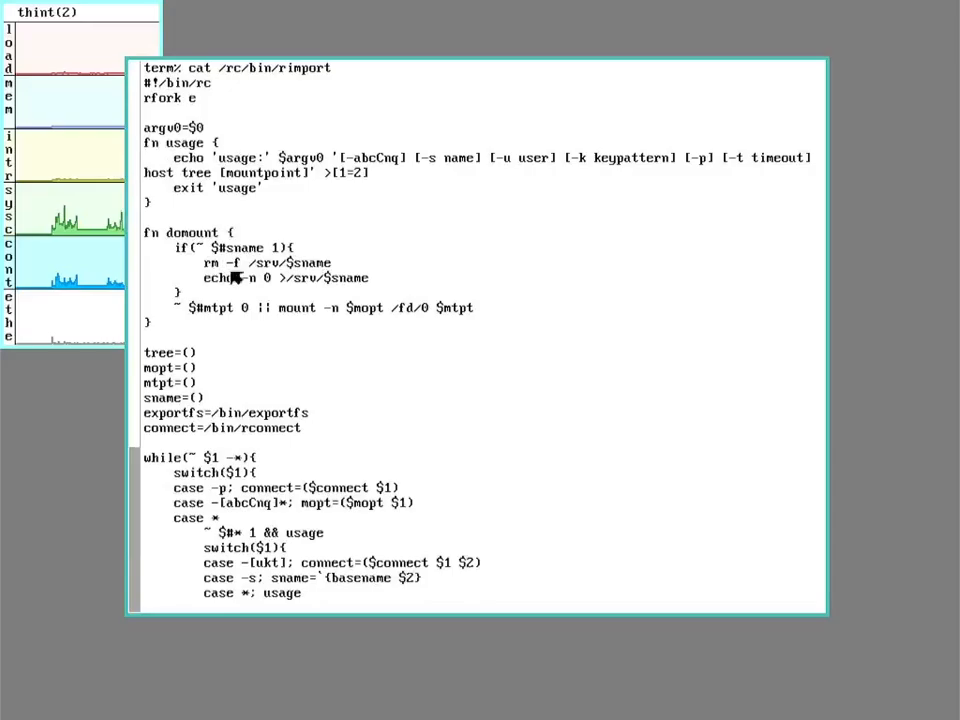
scroll(down, 3)
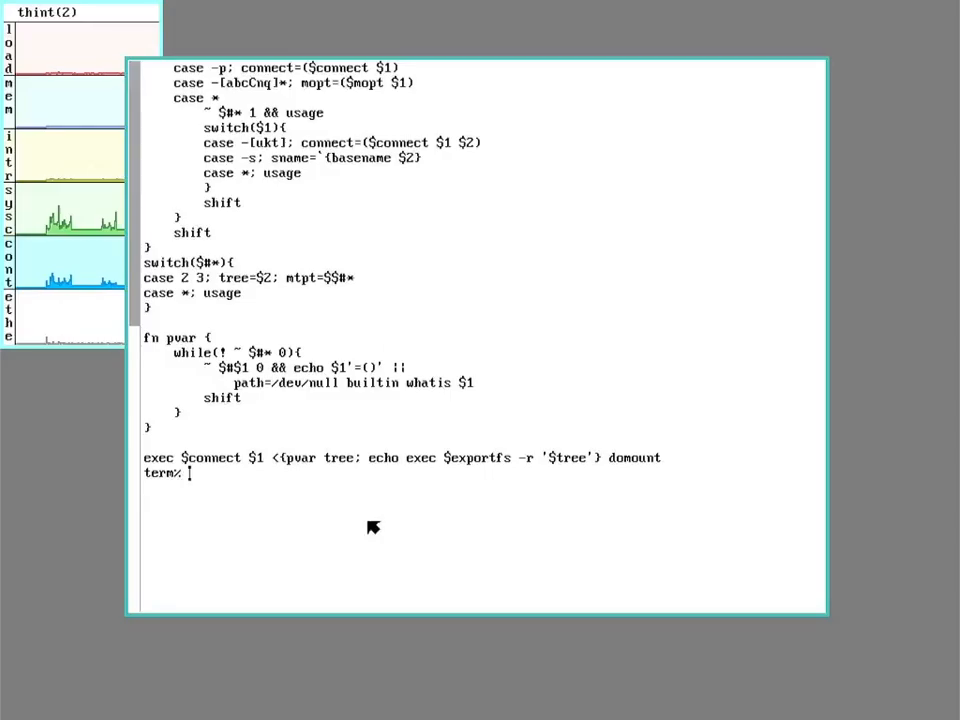
mouse_move(404, 500)
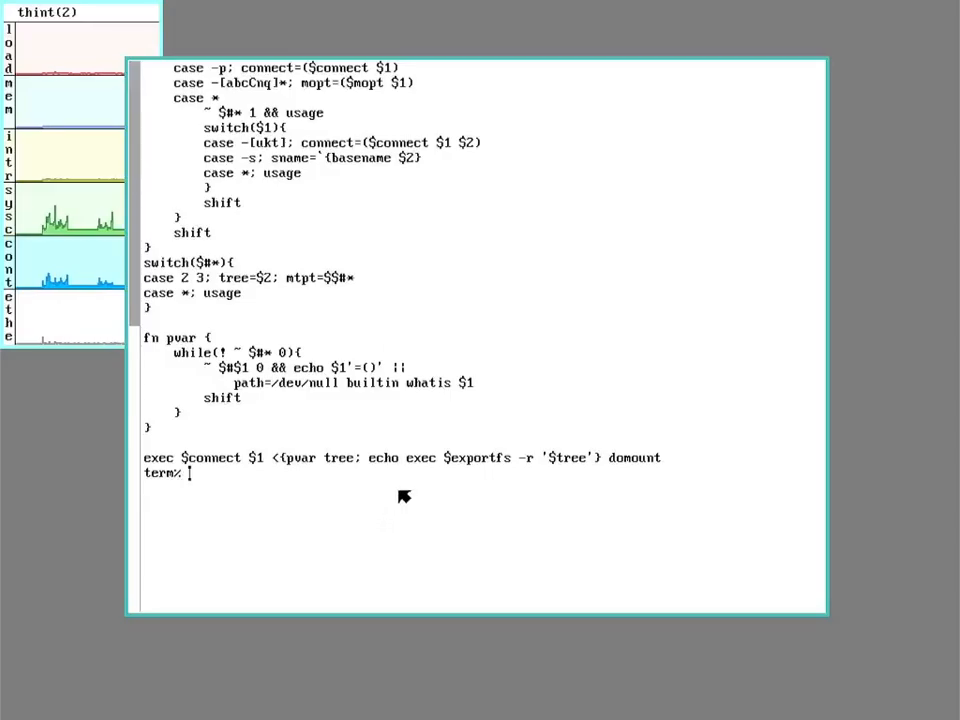
- Run rimport central '#s' /n, then type ls -l to list files
text(rimm)
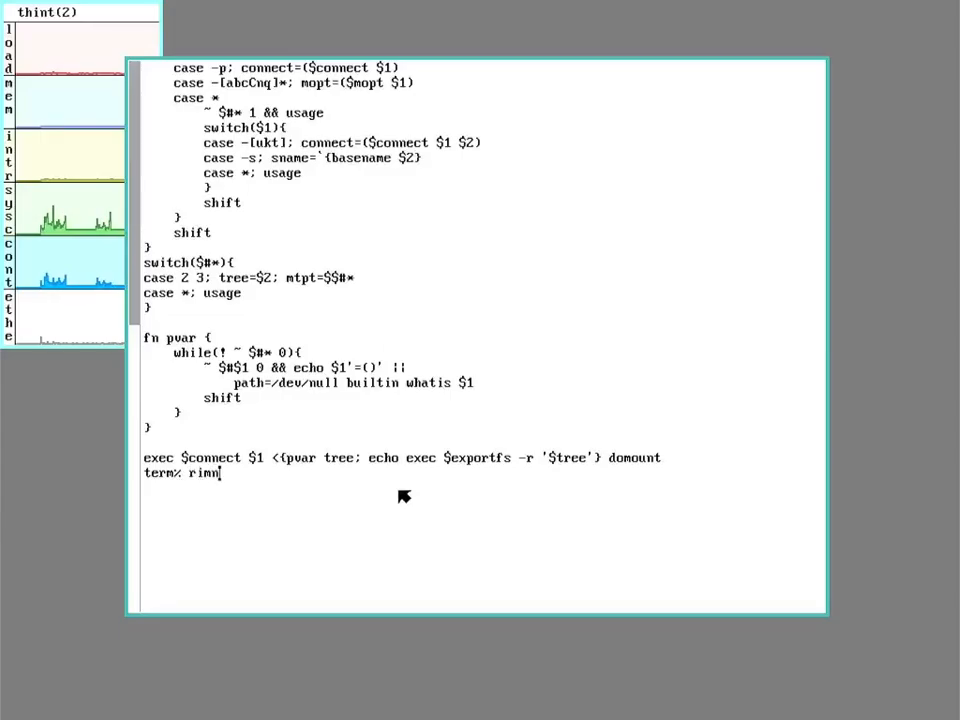
key(BackSpace)
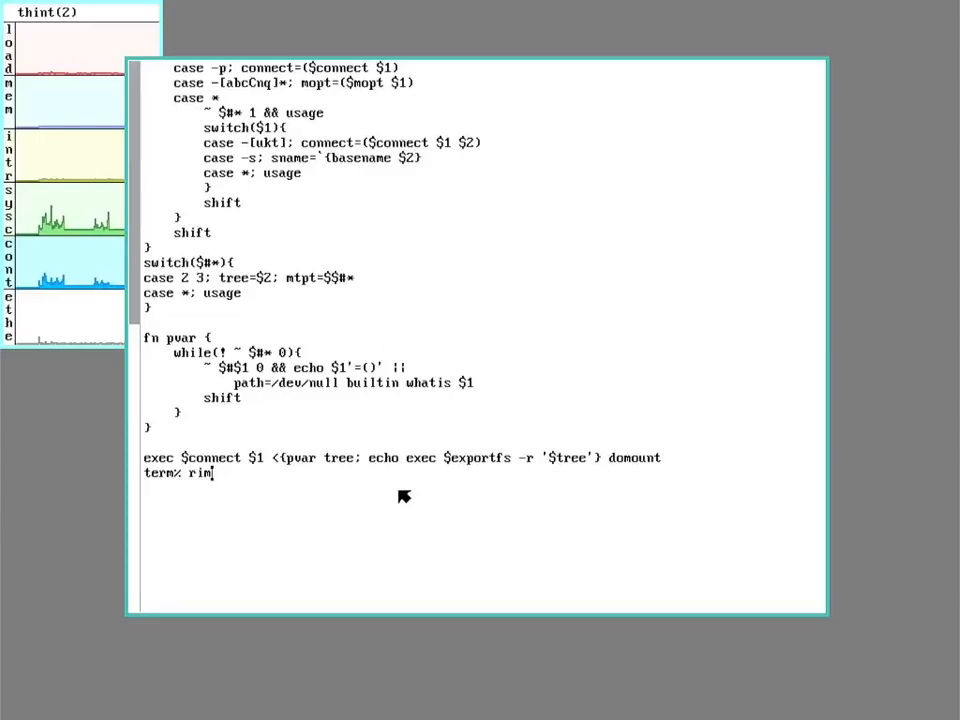
text(port)
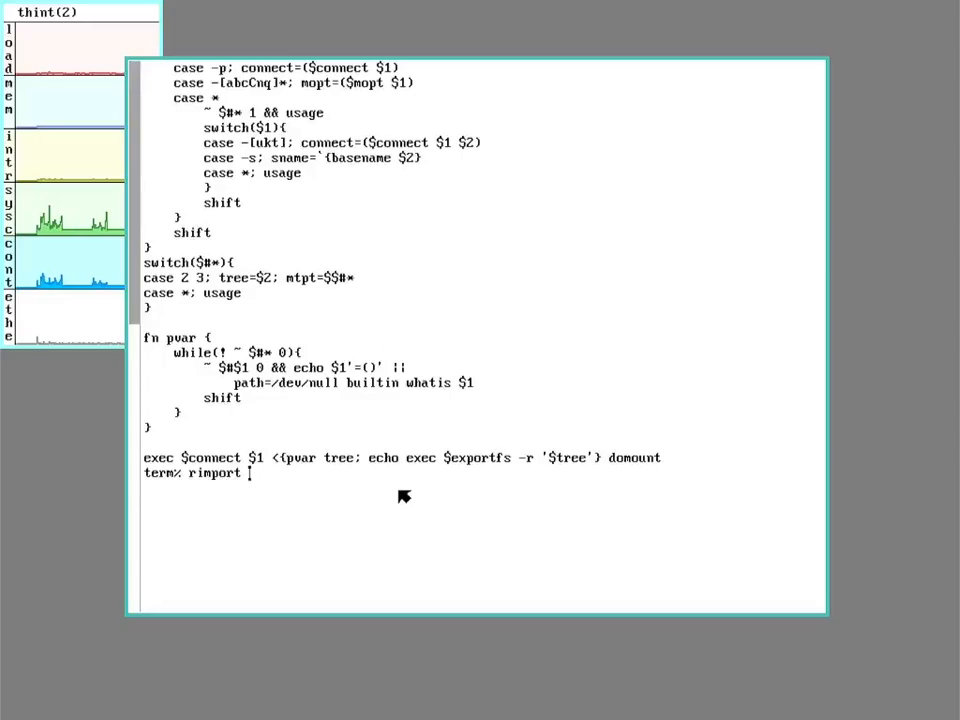
text(central)
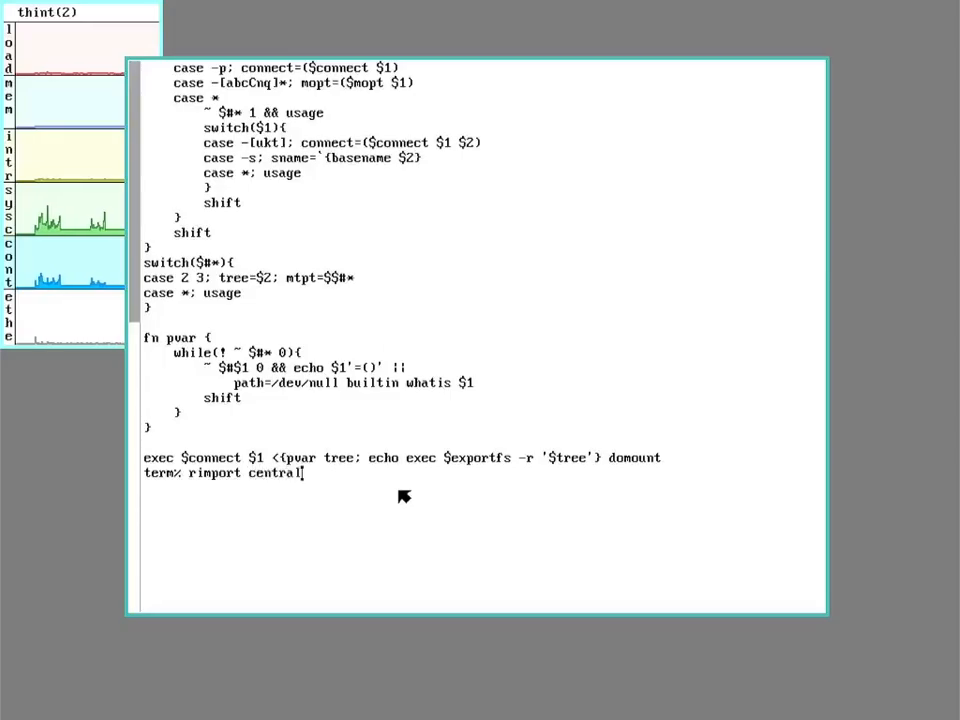
text('#s')
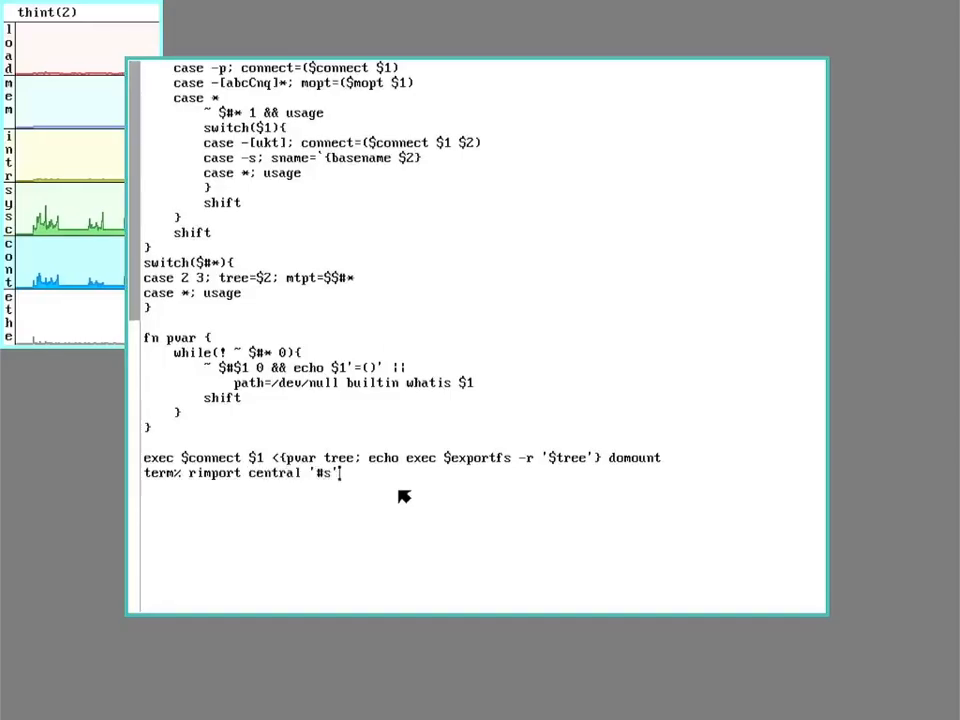
key(Return)
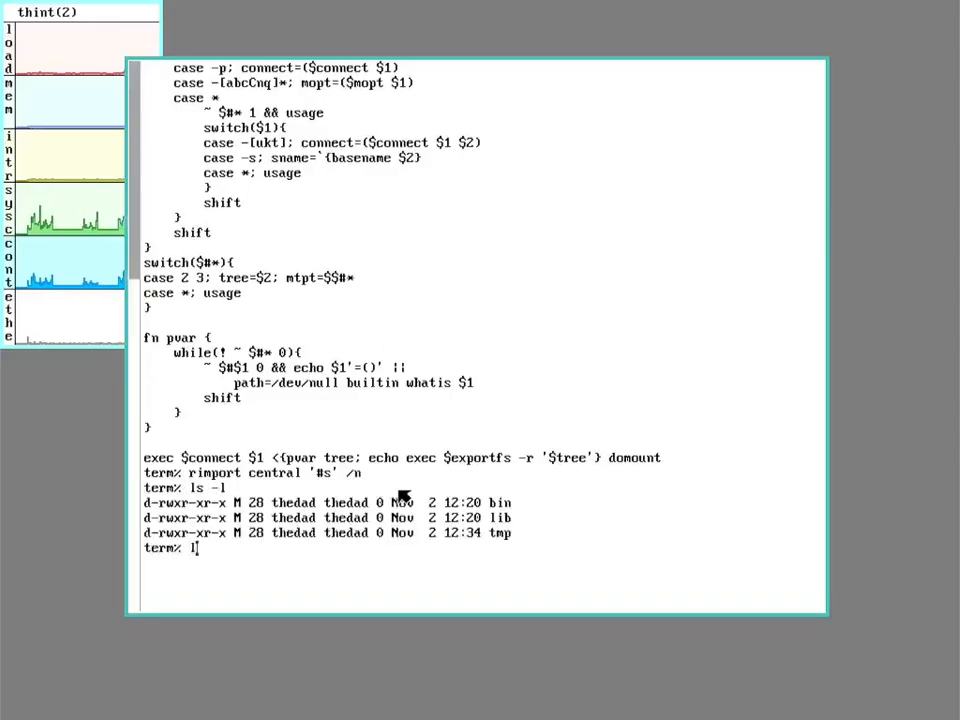
text(ls -l /n)
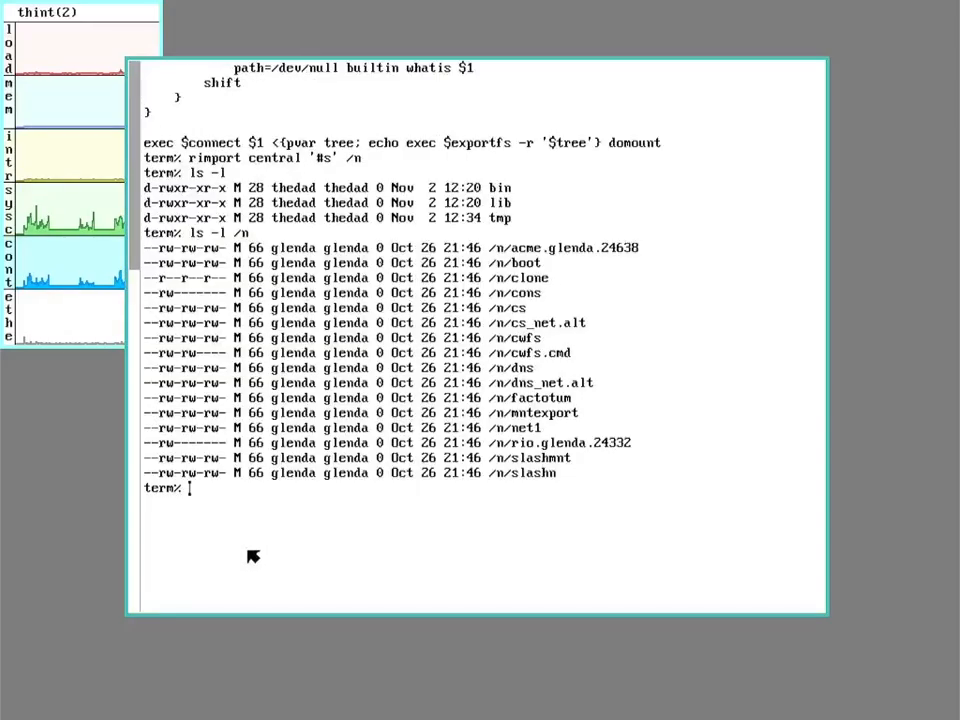
mouse_move(435, 531)
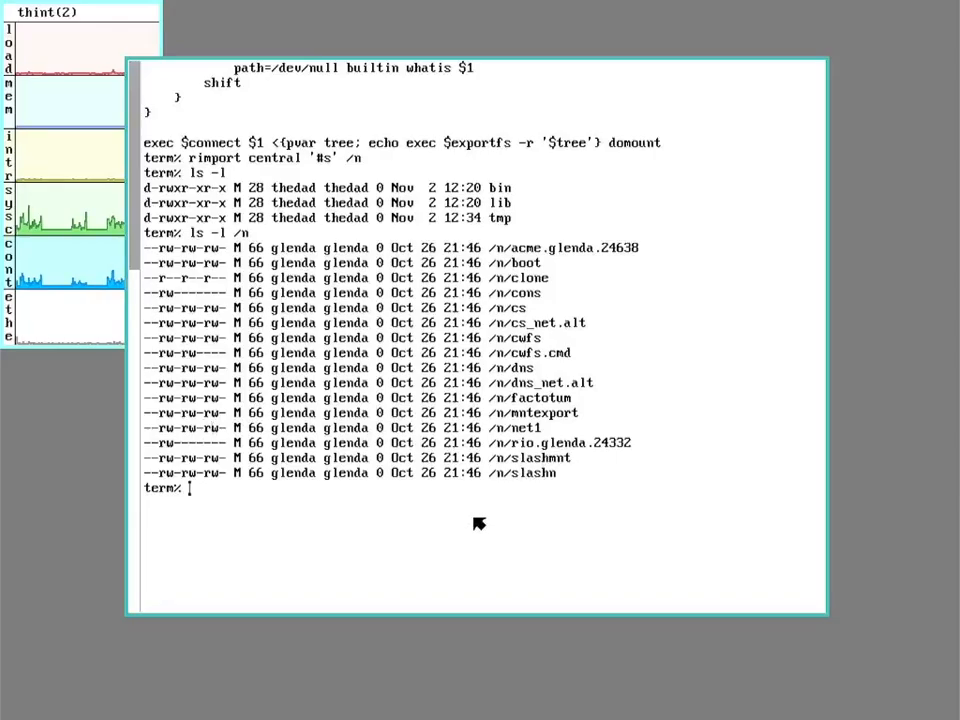
- Mount /n/net1 onto /net and run ip/ping google.com
text(mount)
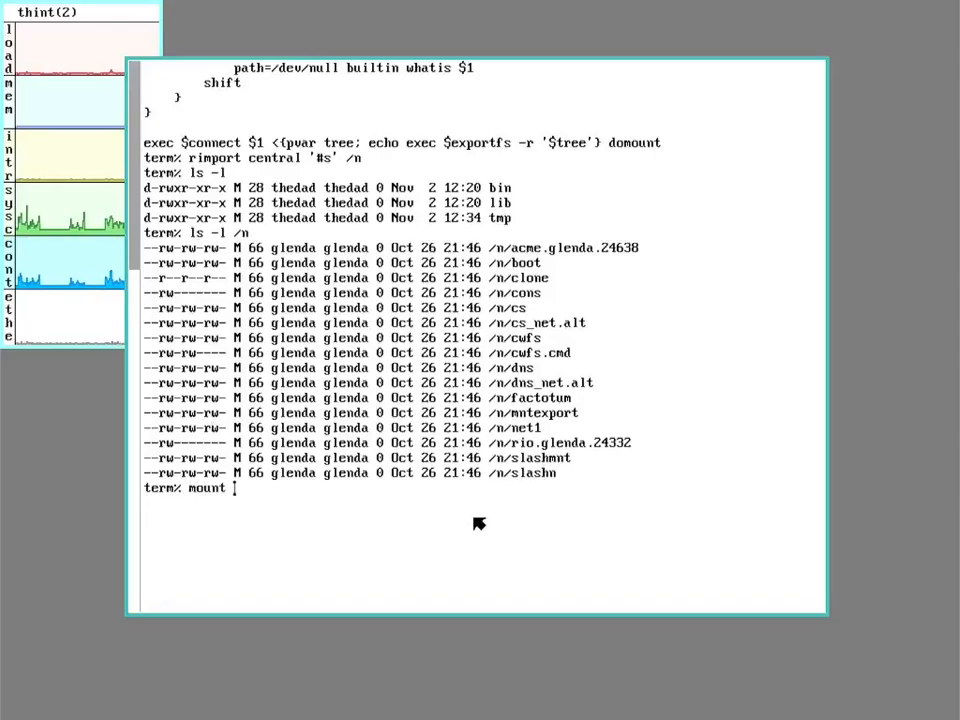
text(/n/net1 /net)
text(ip)
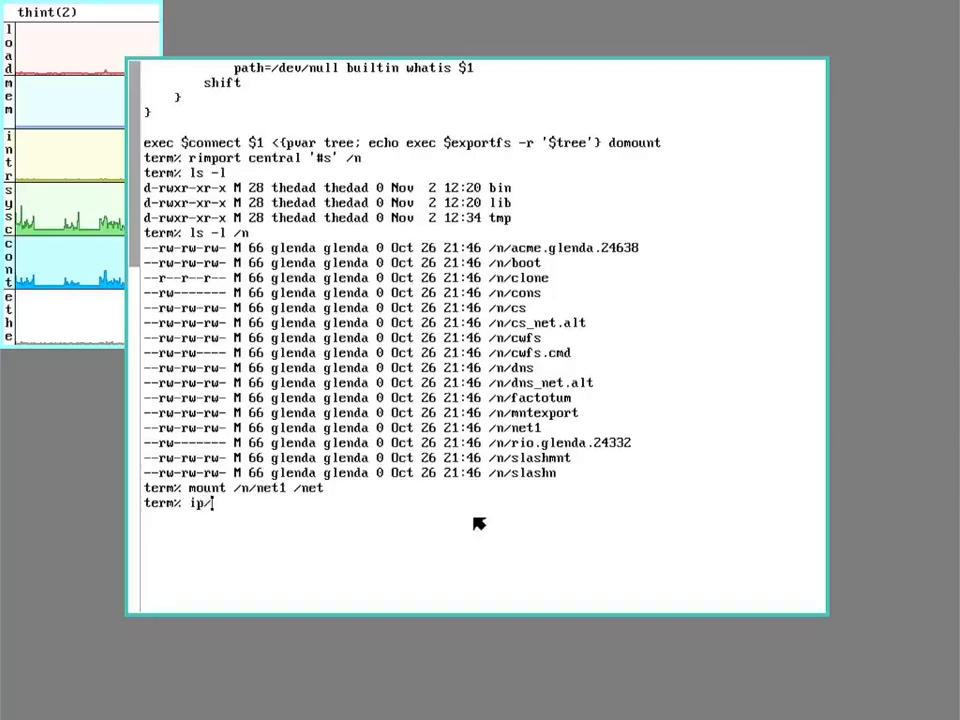
text(/ping g)
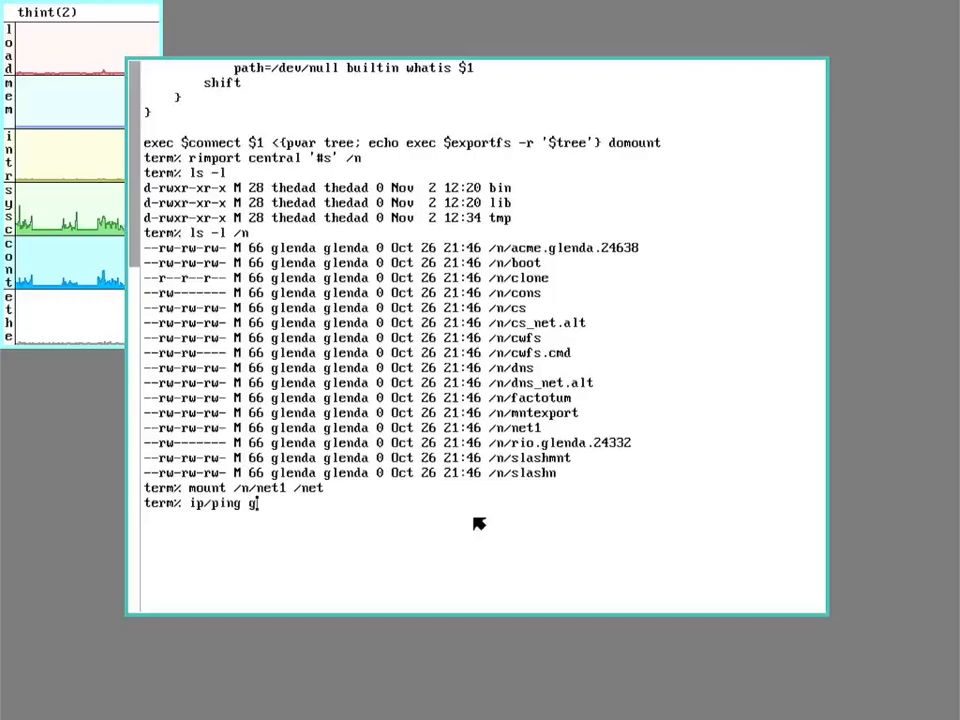
text(oogle.co)
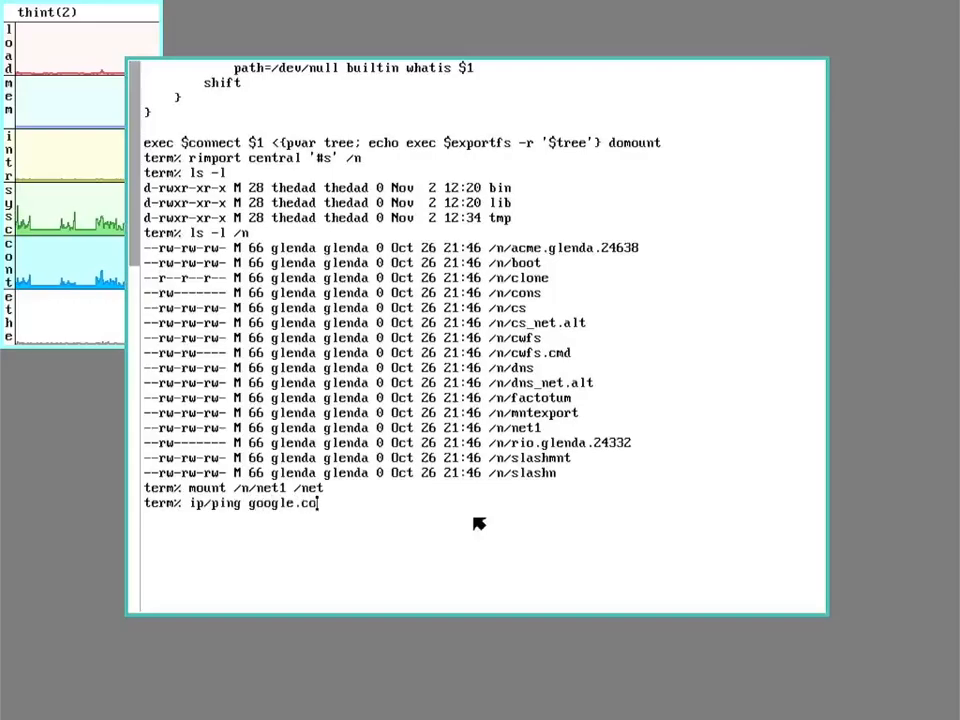
key(Return)
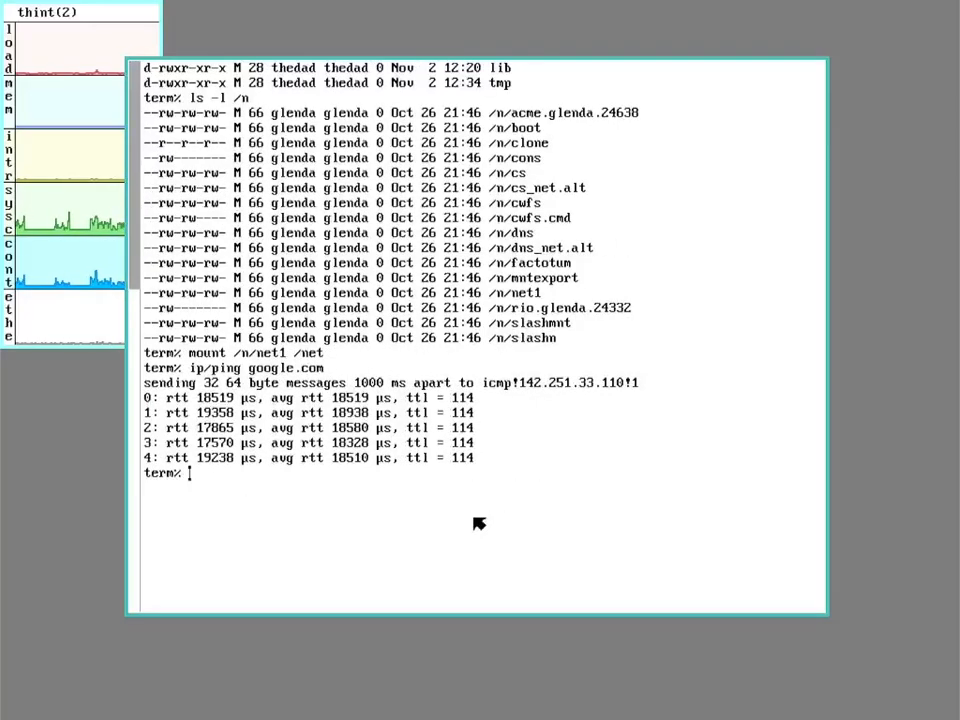
mouse_move(405, 473)
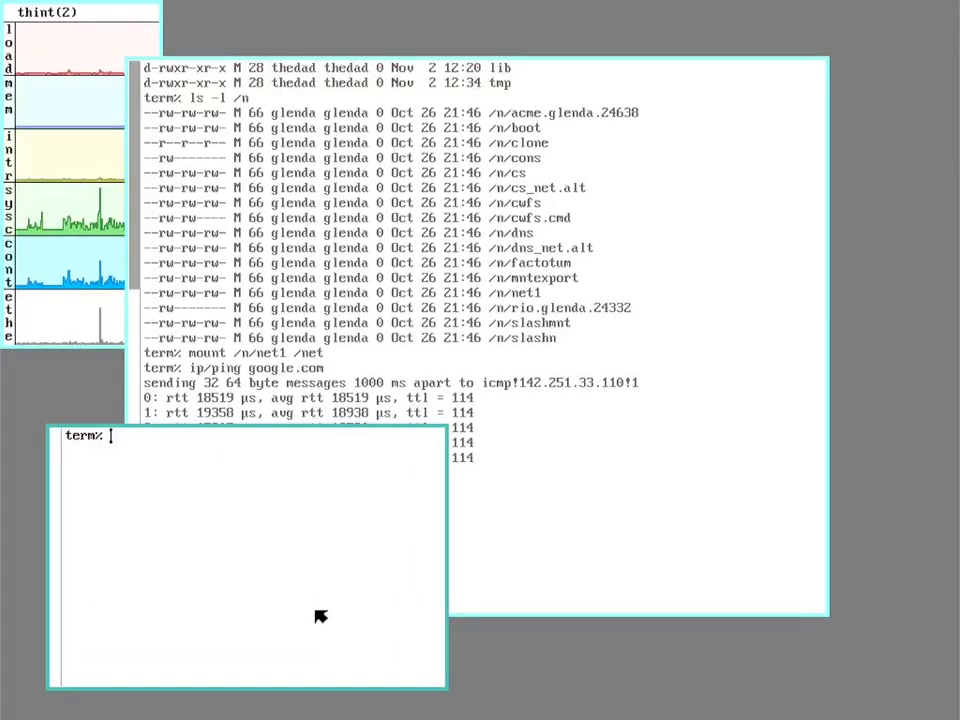
- List /mnt/factotum with ls -l, then type cat to show the factotum ctl file
text(ls -l /mnt/fact)
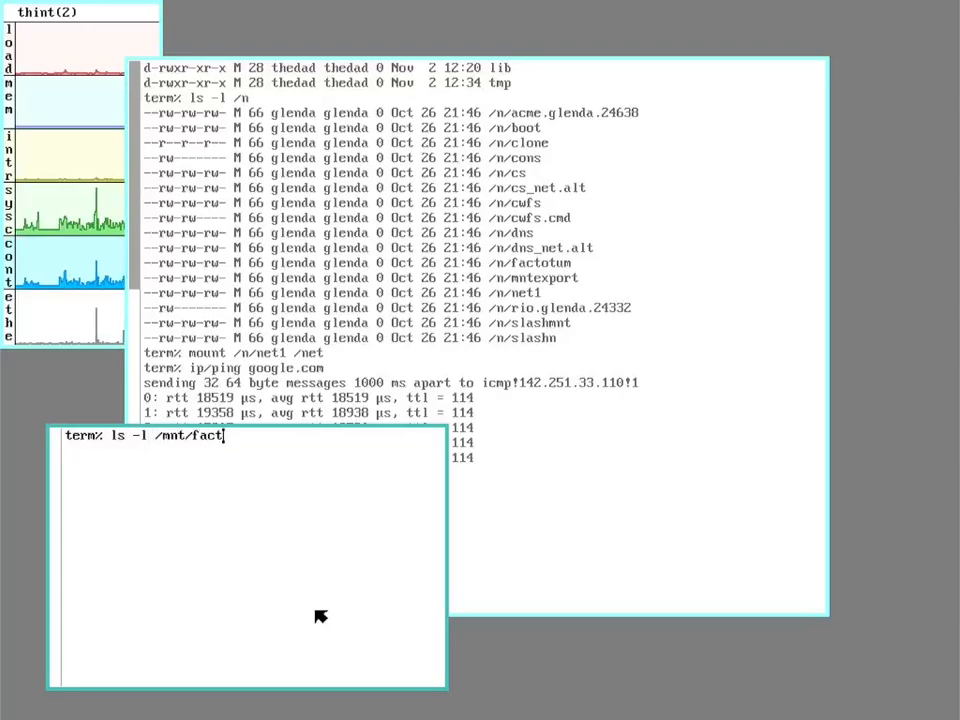
key(Return)
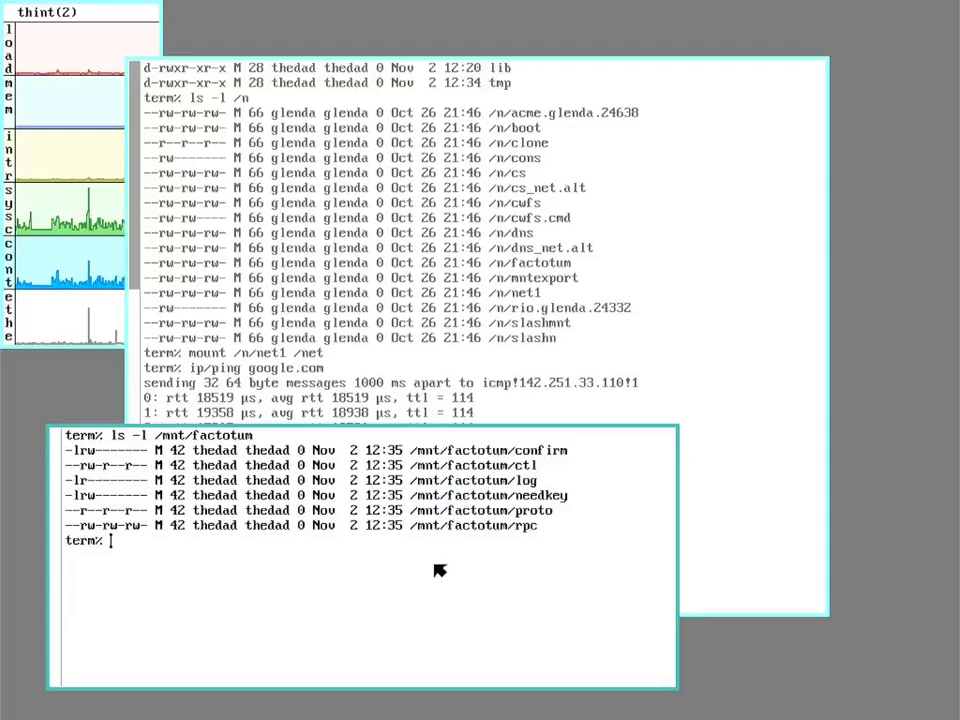
text(cat /mnt/factotum/ctl)
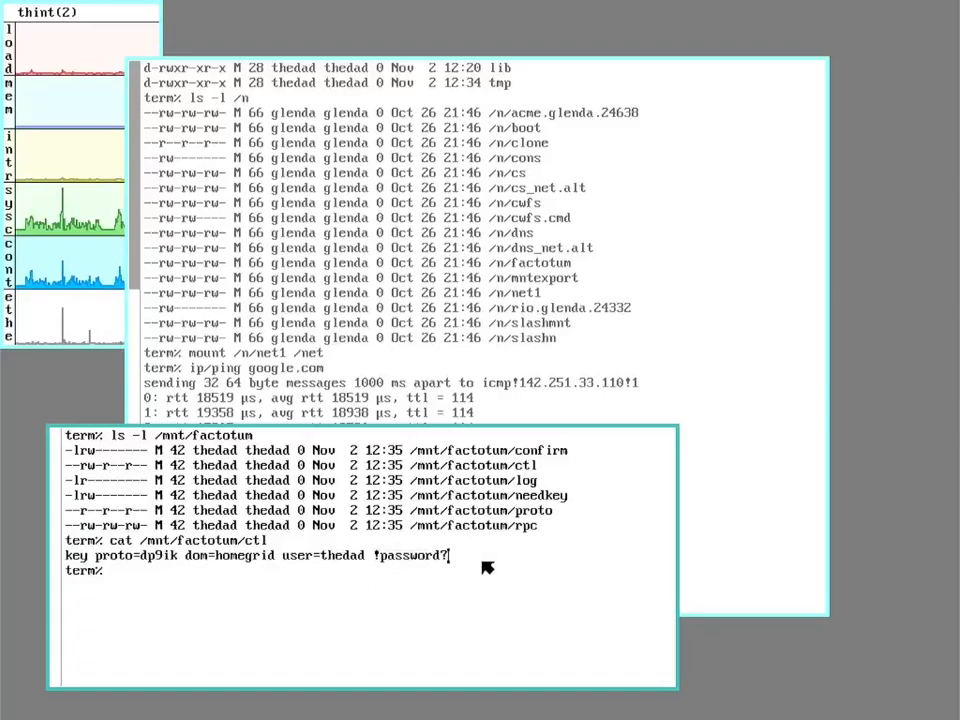
mouse_move(462, 611)
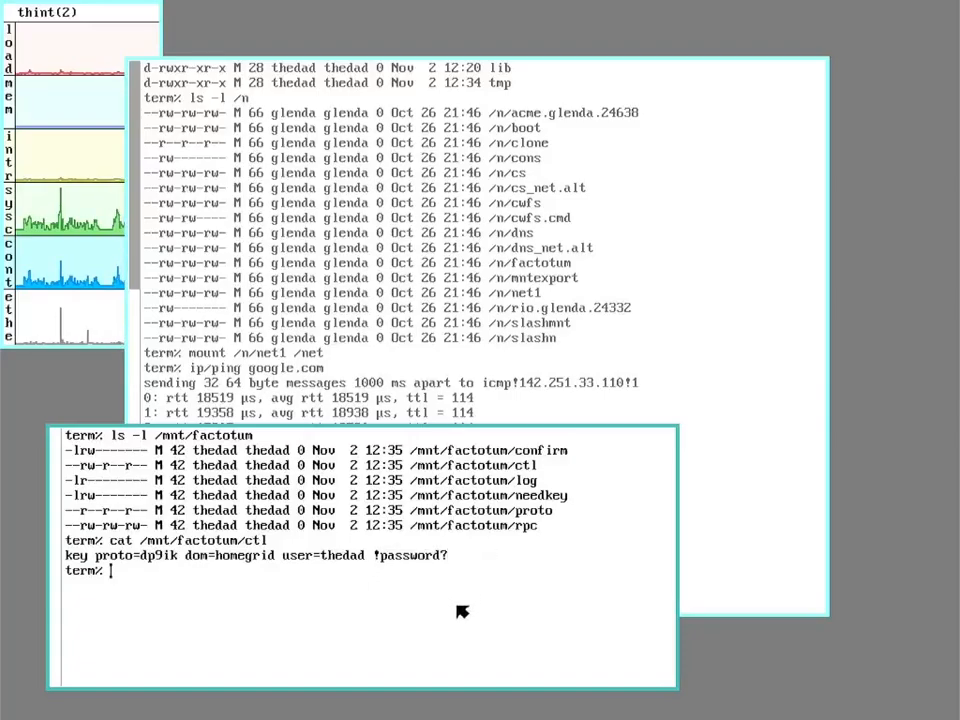
mouse_move(407, 510)
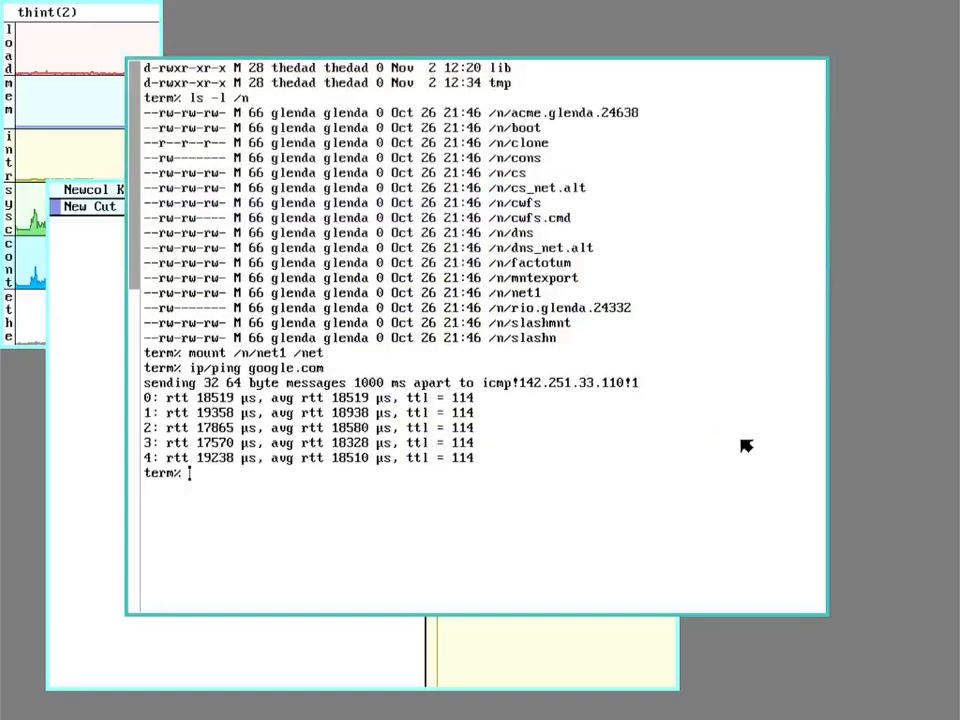
- Run ls -l /lib/ndb to show the auth, common and local database files with permissions
text(ls)
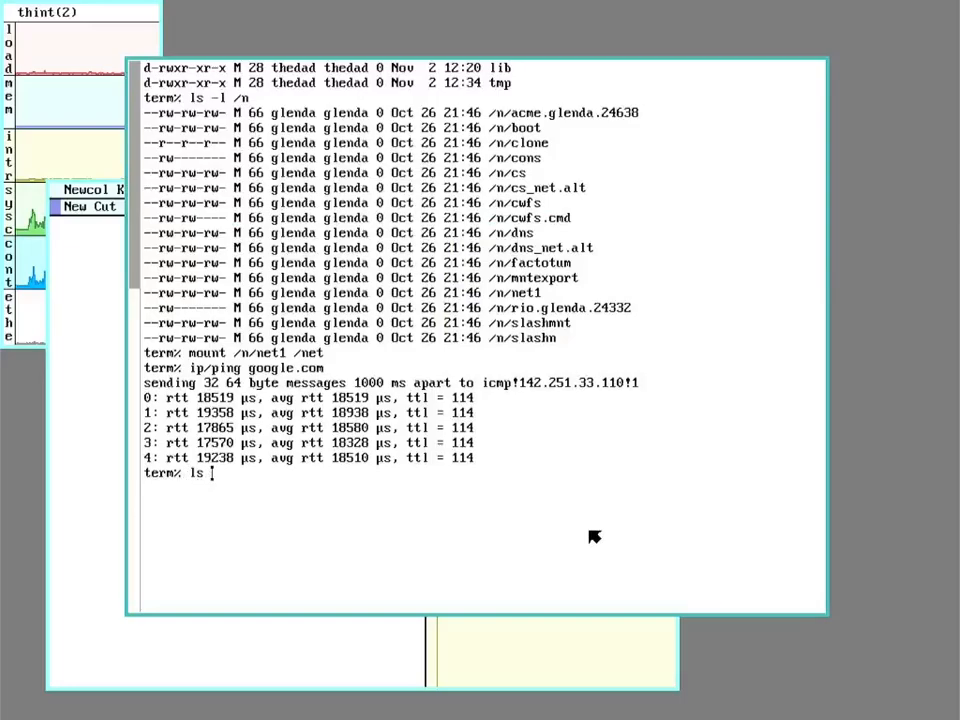
text(-l /n)
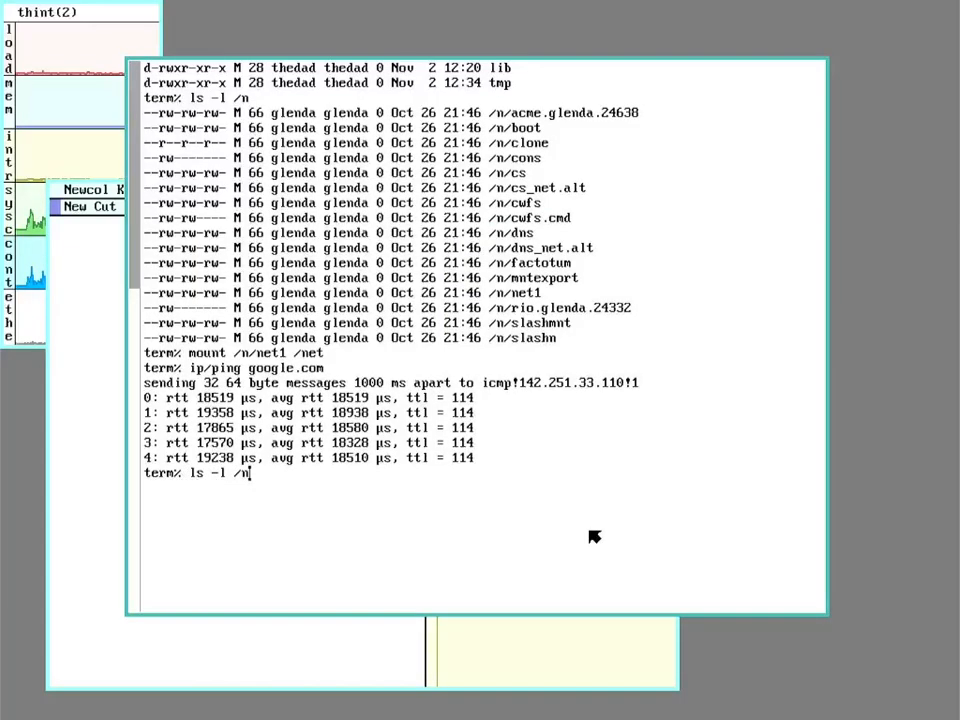
text(lib/)
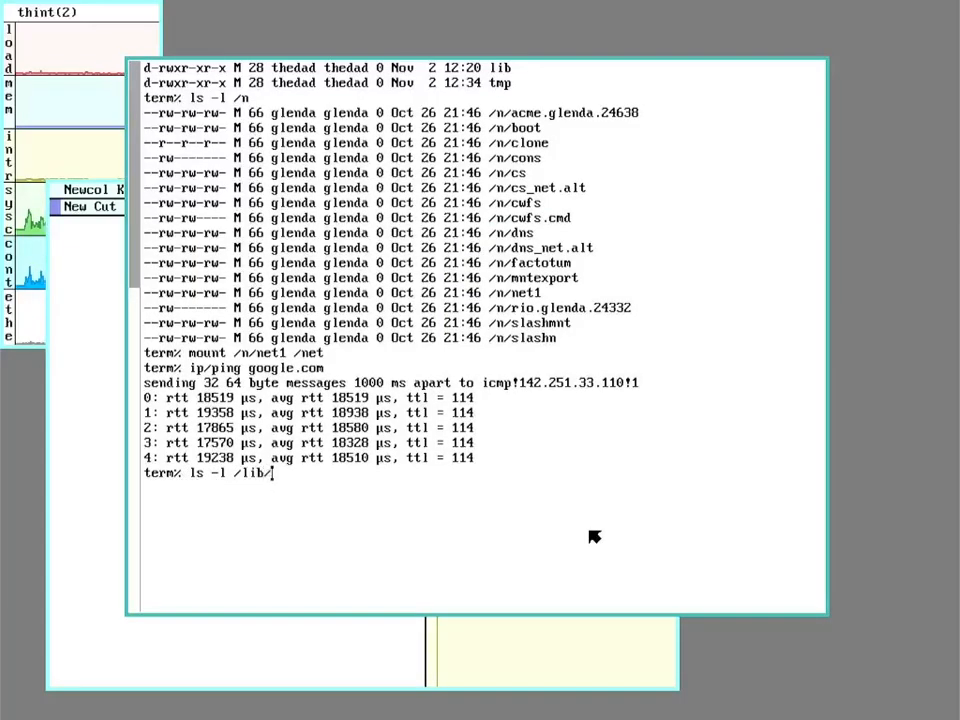
key(Return)
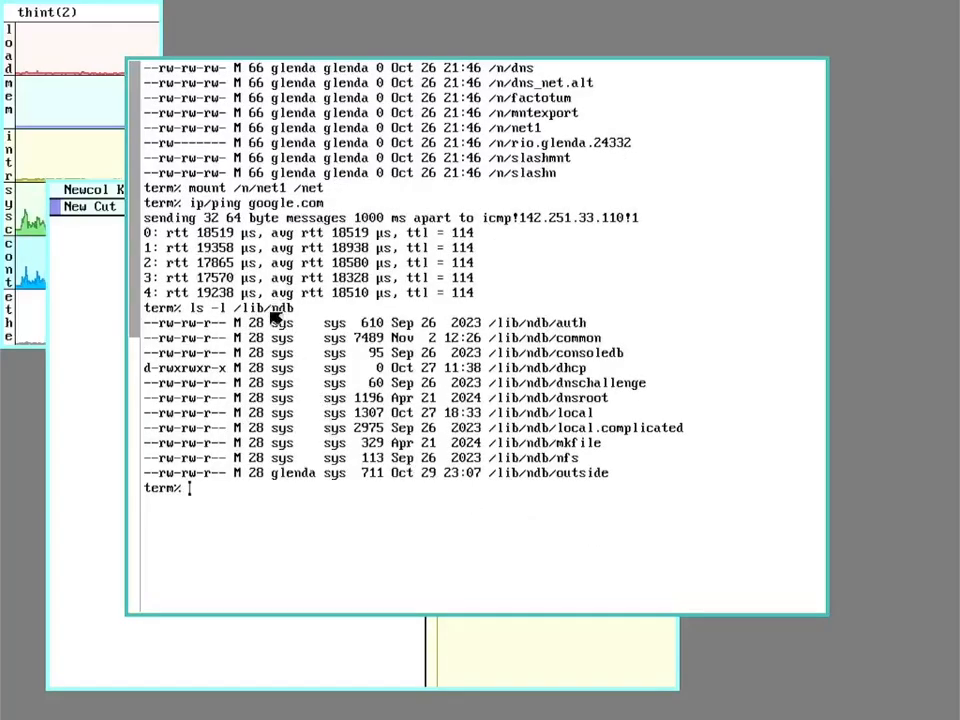
mouse_move(290, 340)
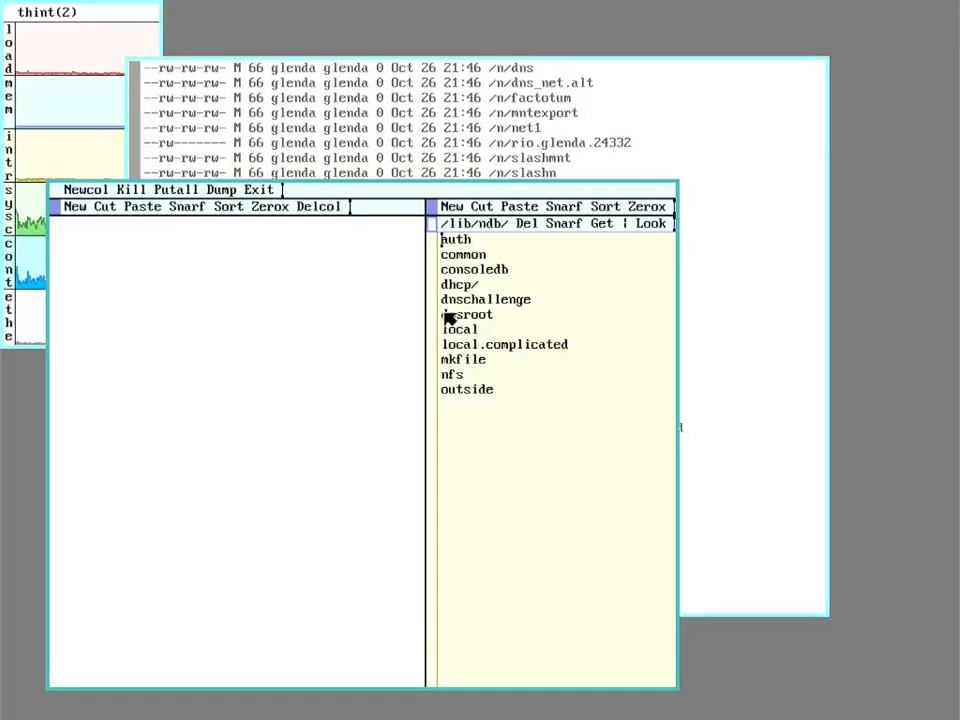
- Add a sys=nogood line to /lib/ndb/local in acme and attempt Put, getting permission denied
click(459, 329)
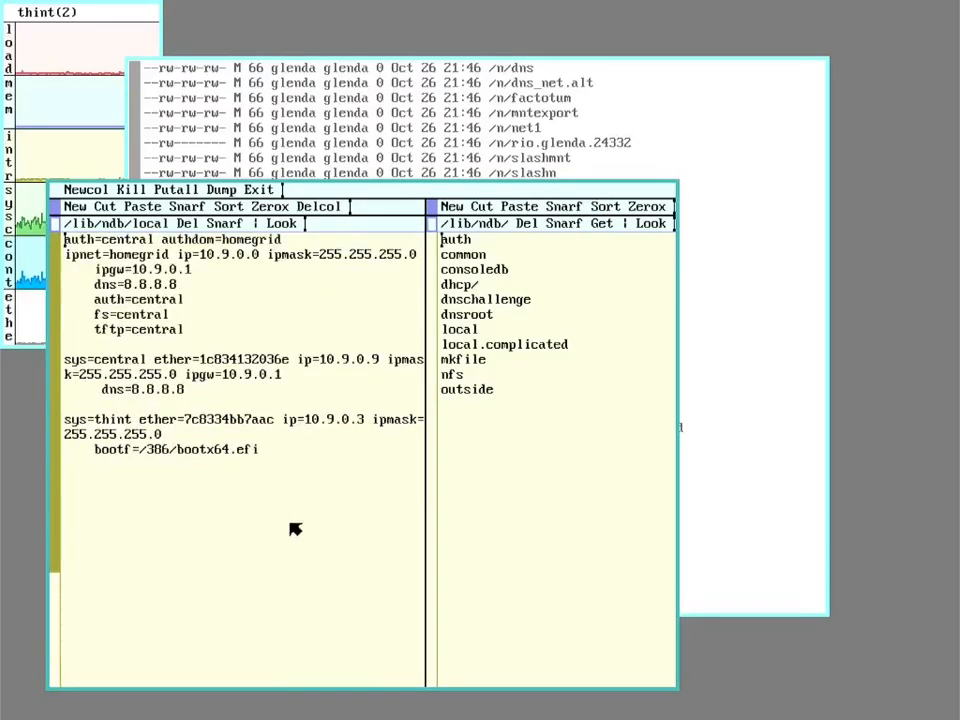
text(sys)
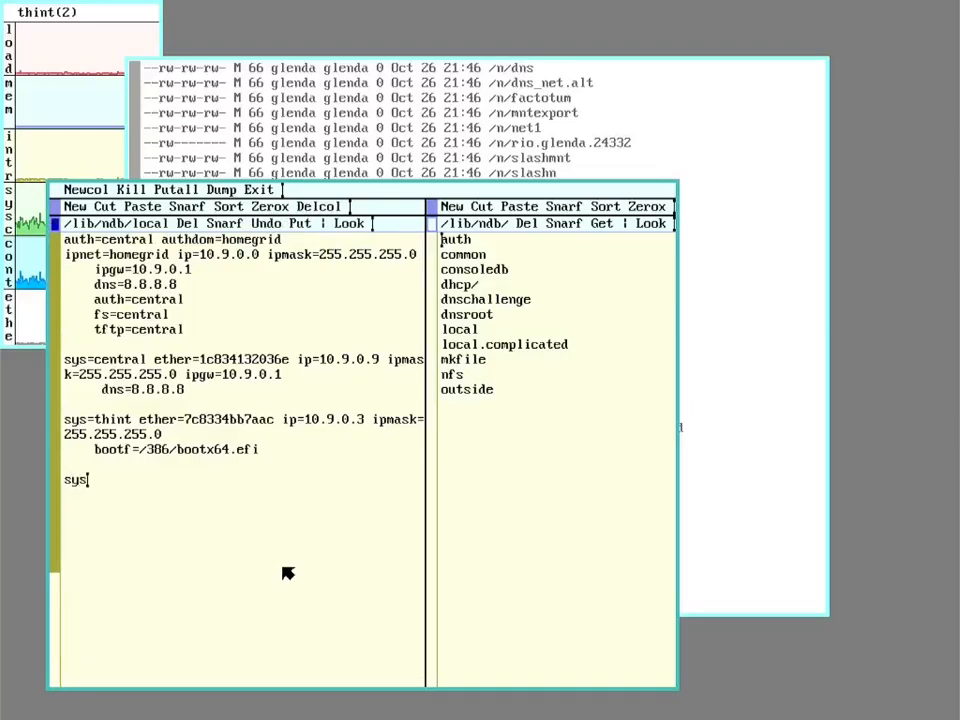
text(no)
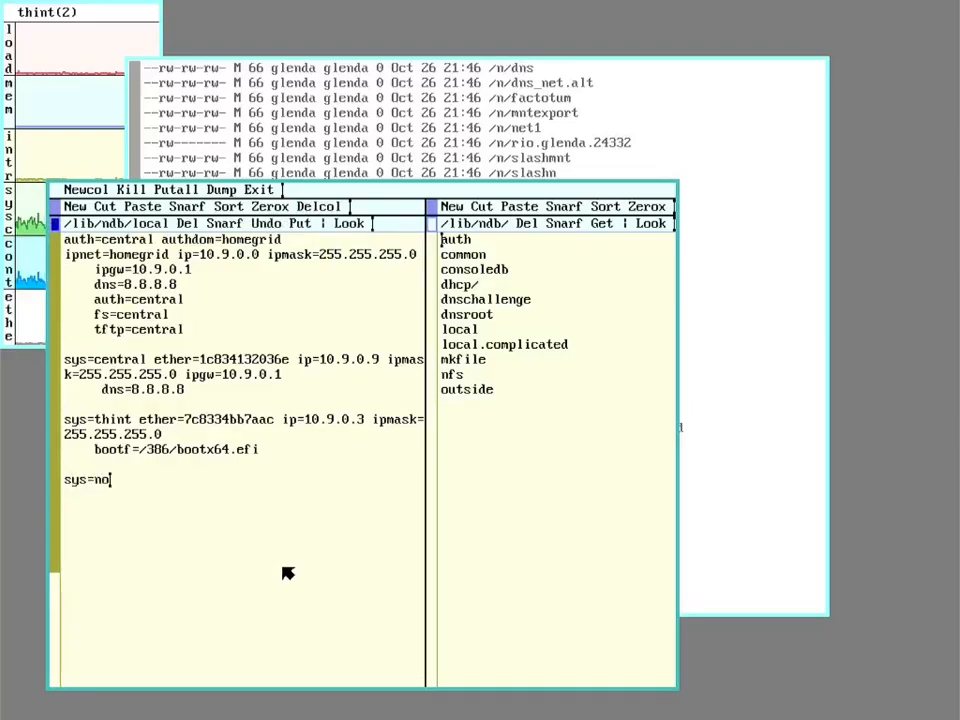
text(good)
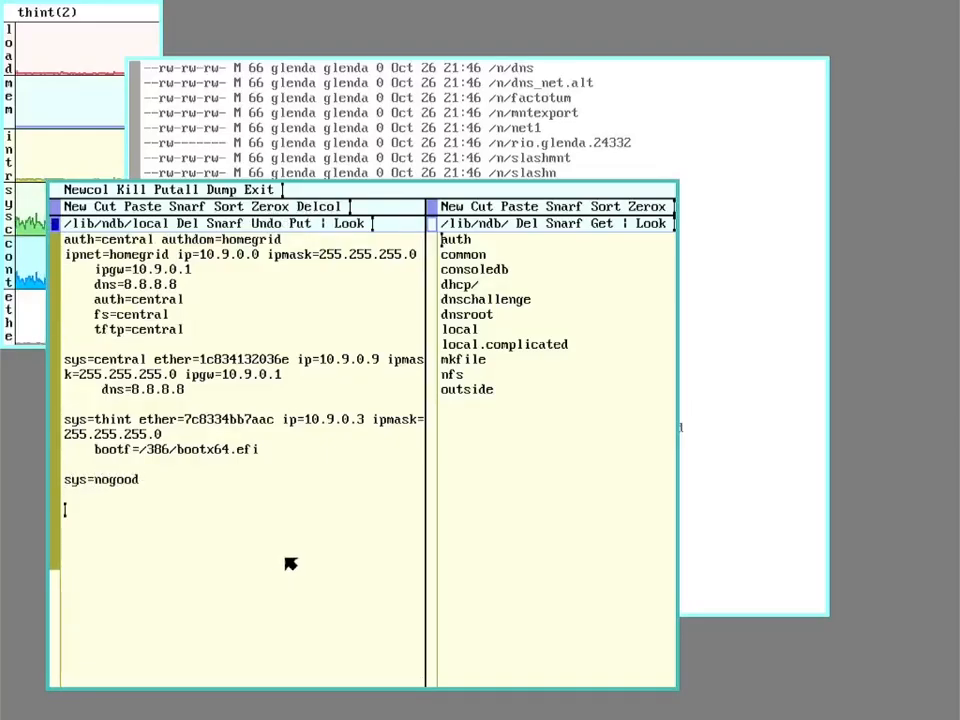
mouse_move(305, 224)
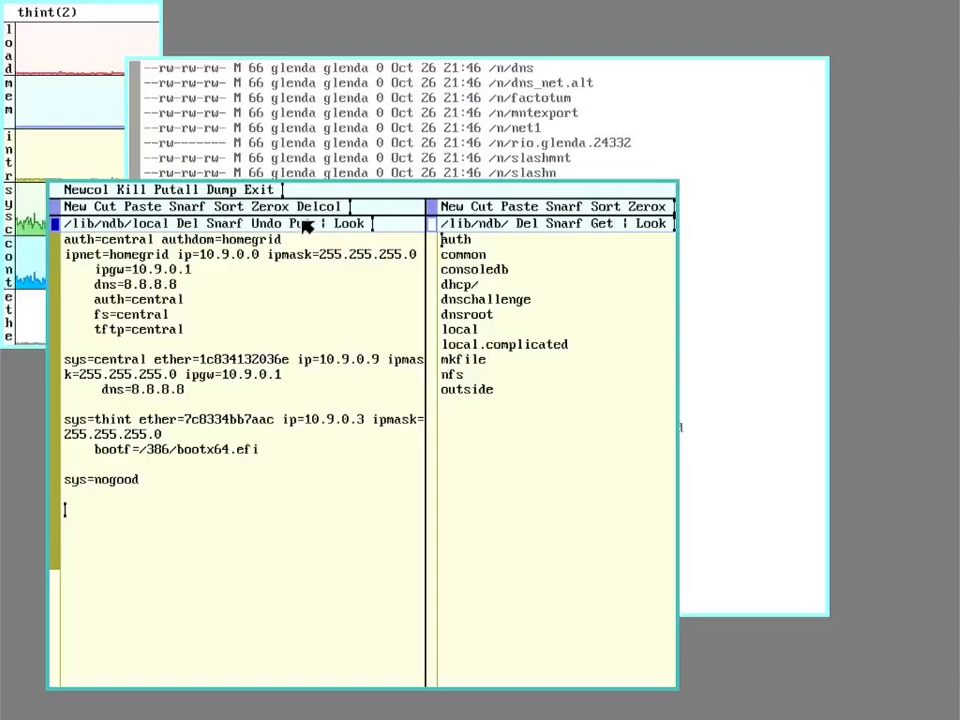
click(303, 223)
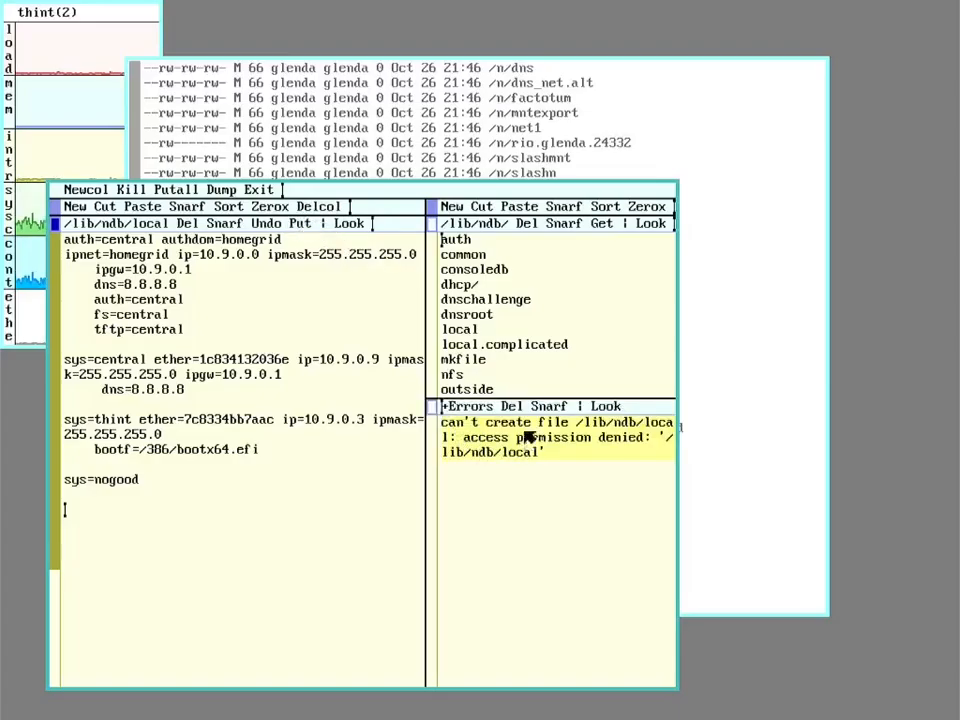
mouse_move(560, 473)
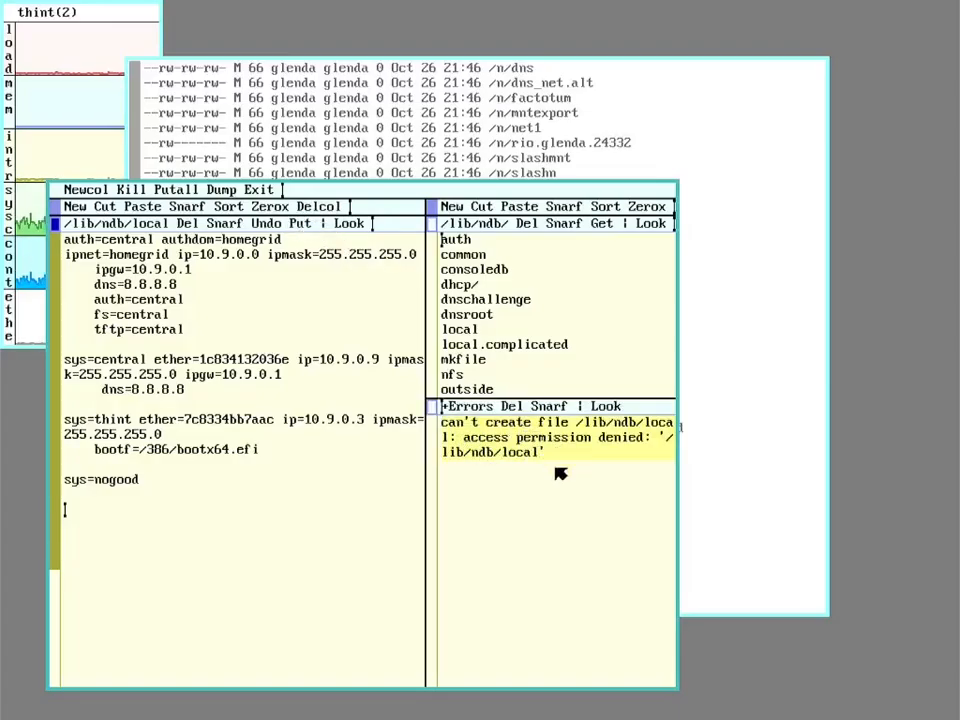
mouse_move(265, 200)
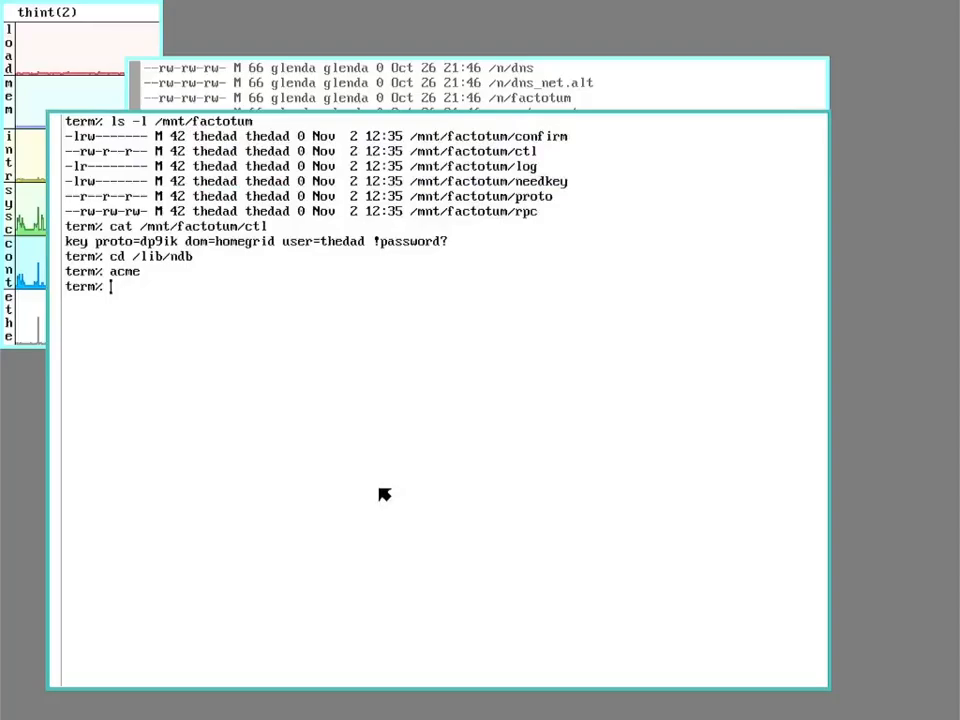
- Run man secstore and scroll down into its option descriptions
text(man)
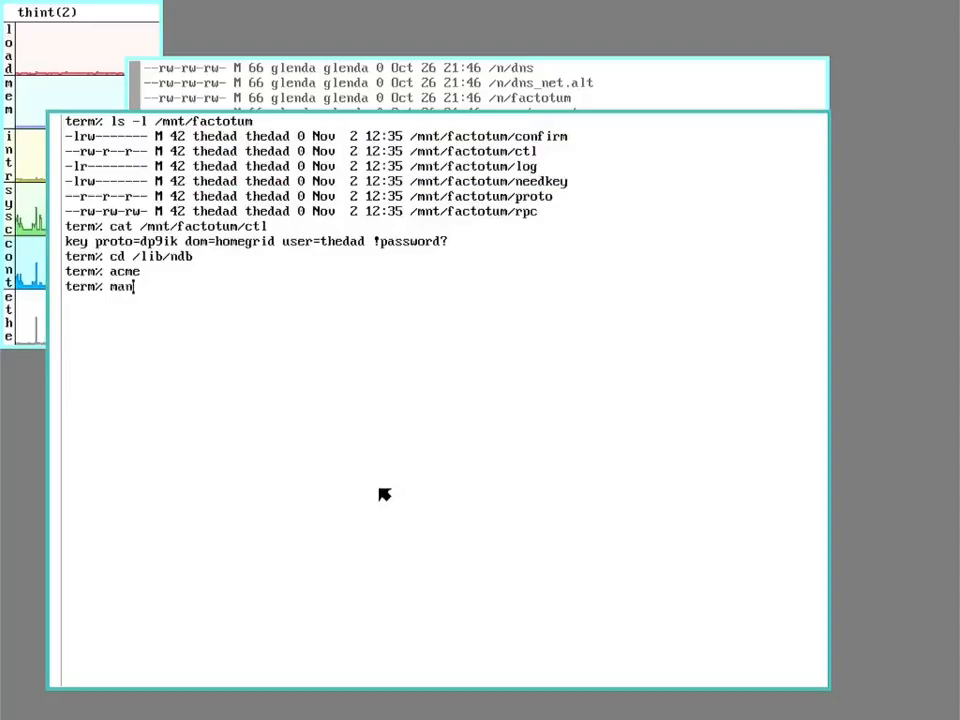
text(secstore)
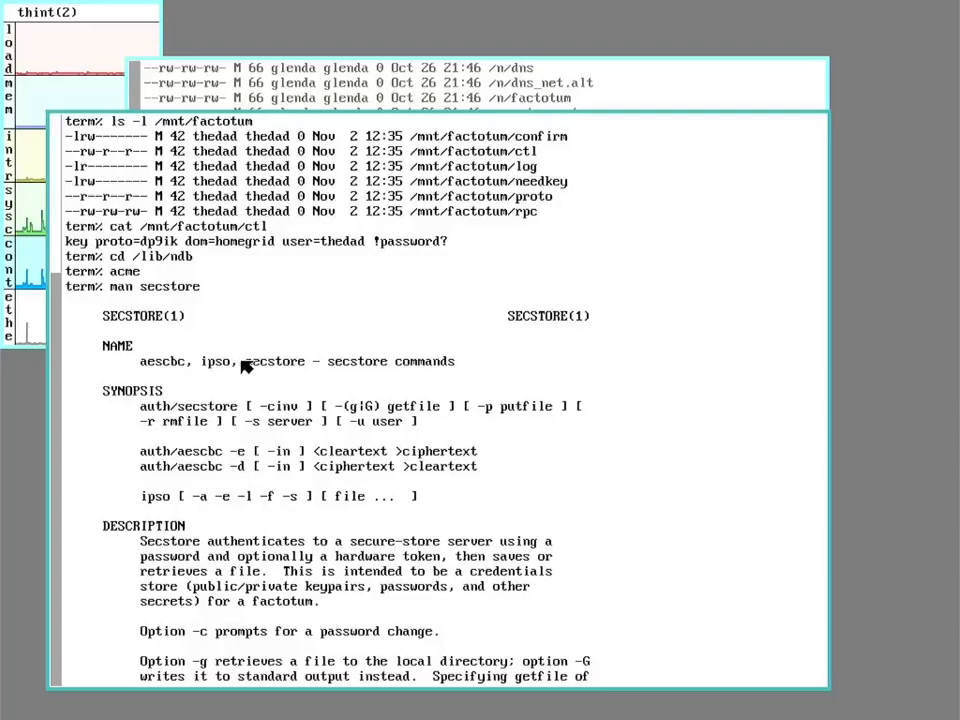
scroll(down, 3)
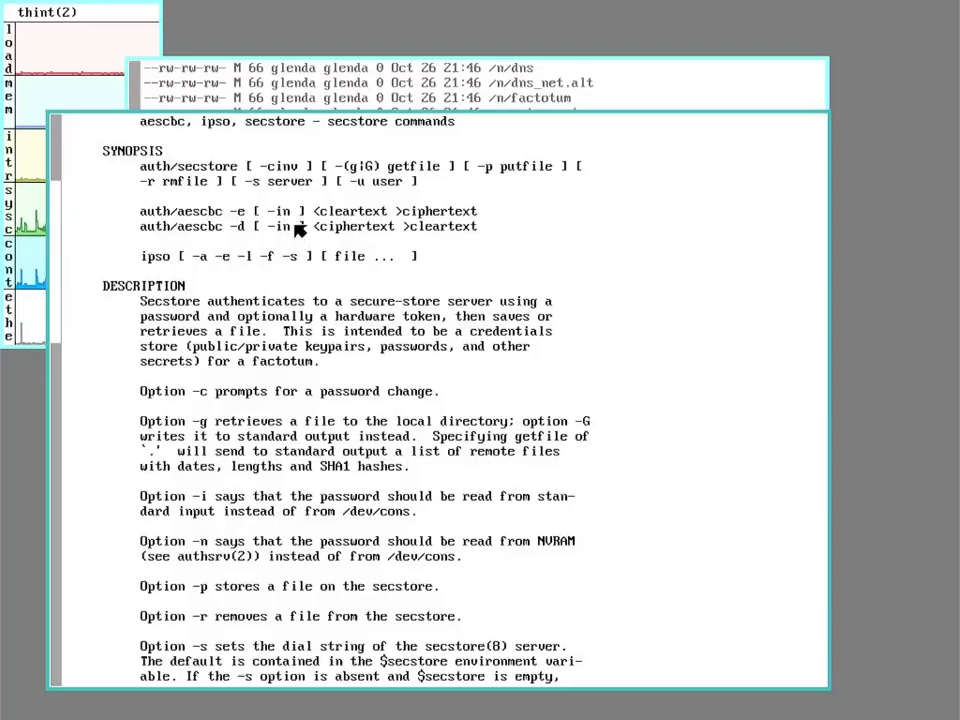
mouse_move(290, 257)
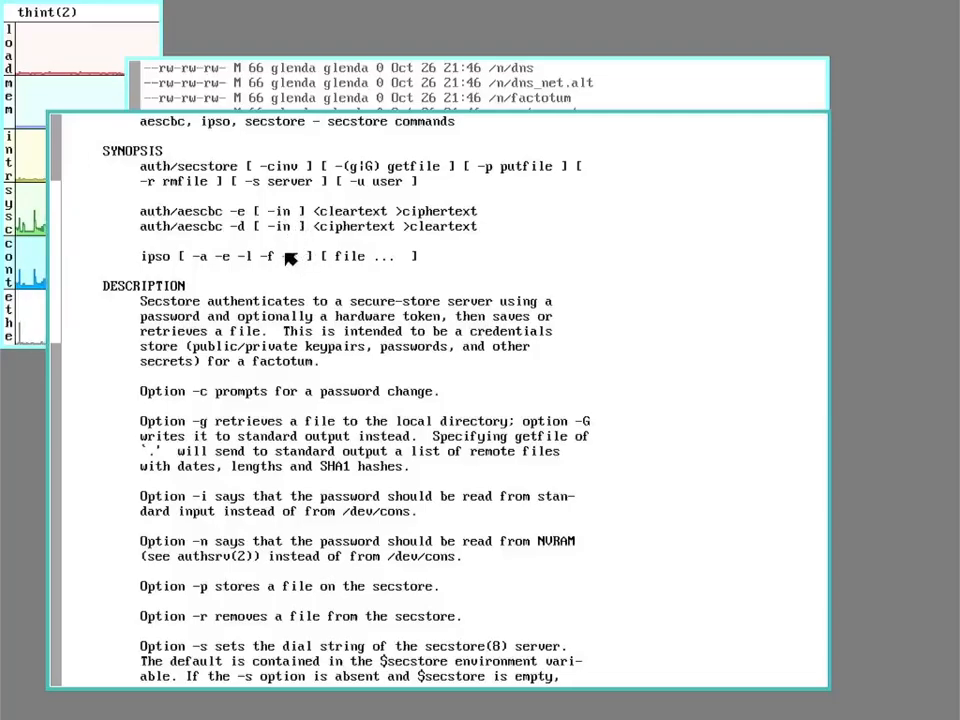